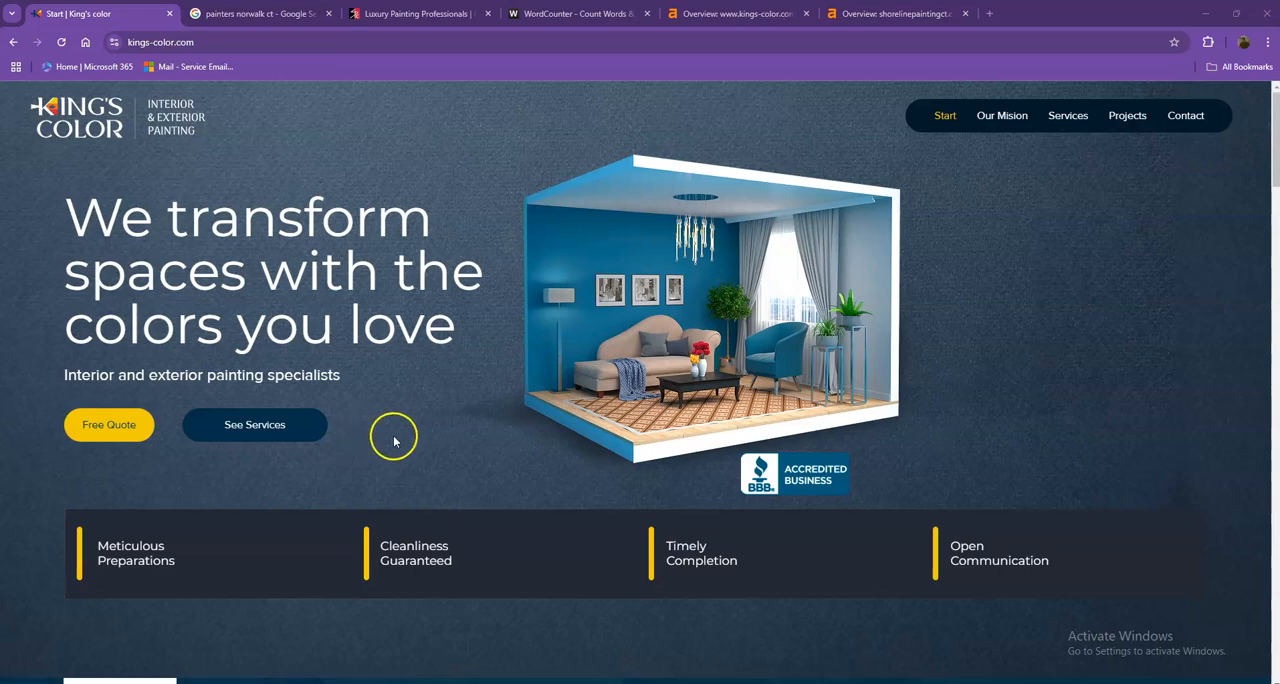
- Scroll down through the King's Color homepage to the bottom, then back up slightly
scroll(down, 3)
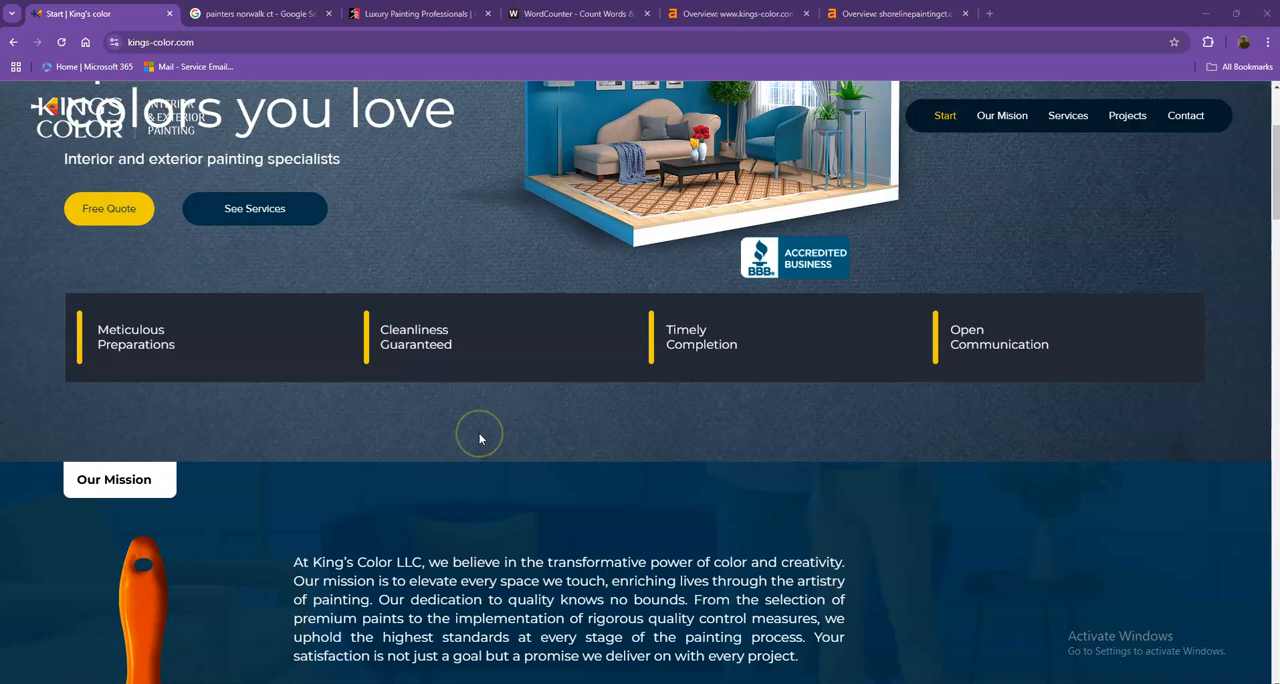
scroll(down, 3)
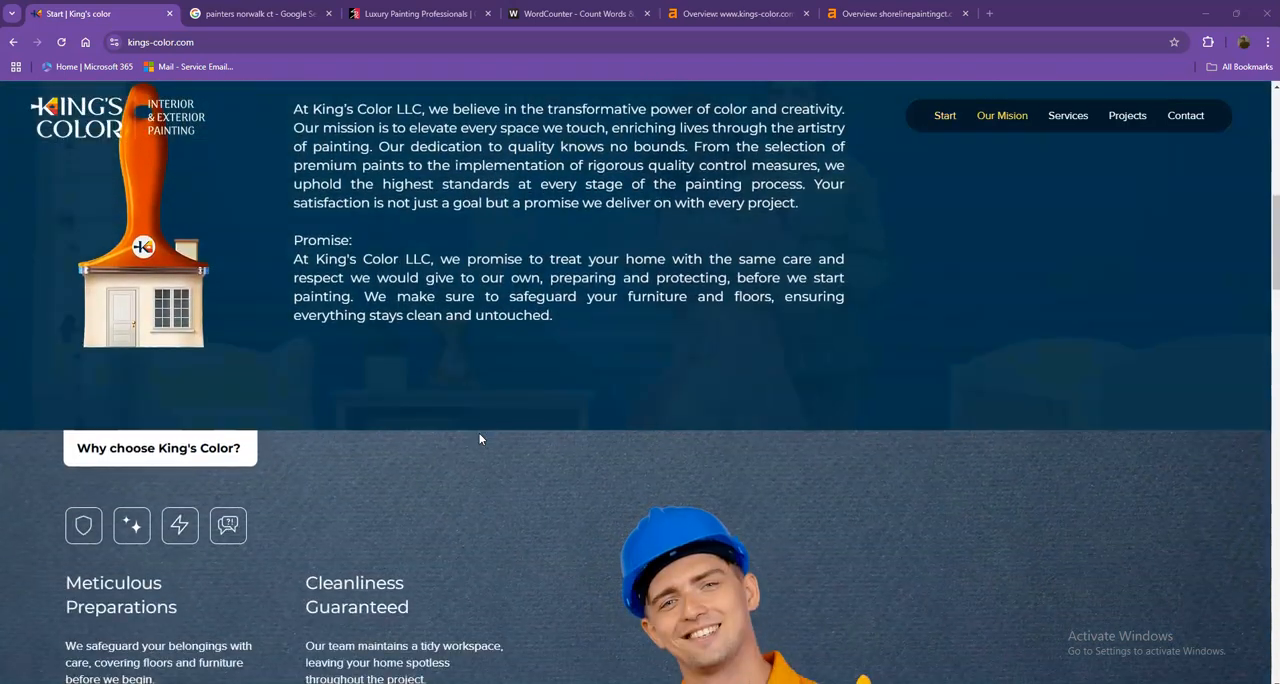
scroll(down, 3)
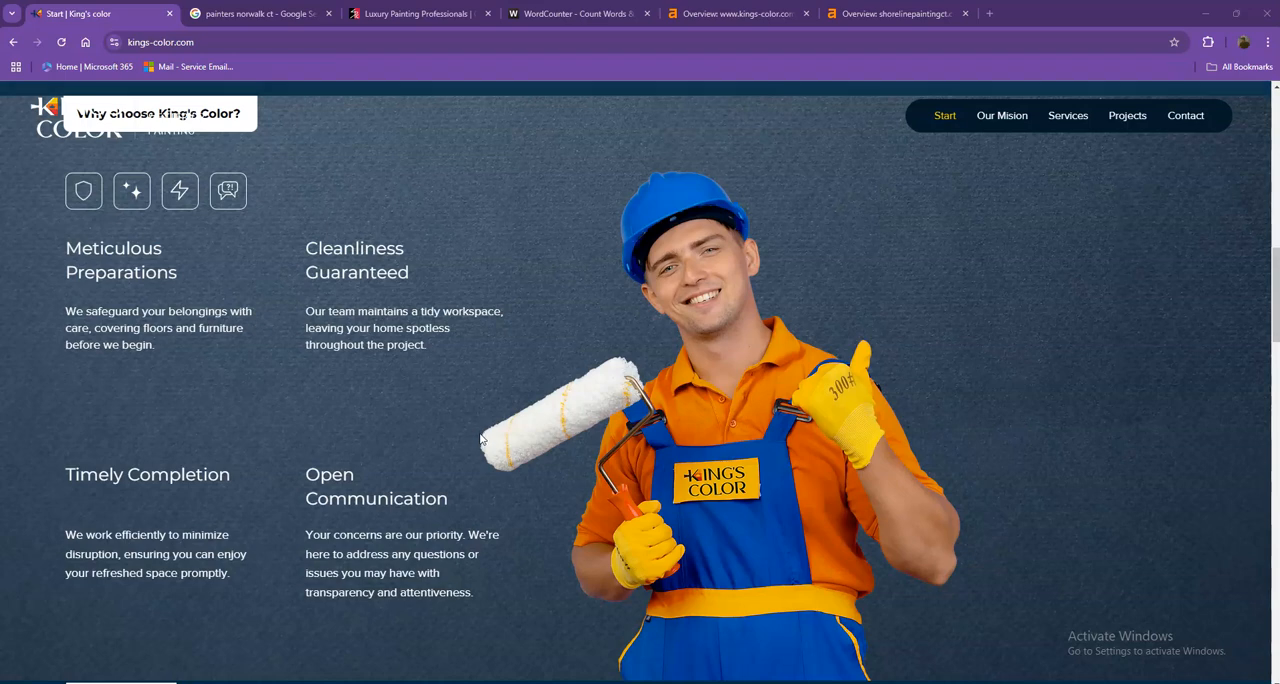
scroll(down, 3)
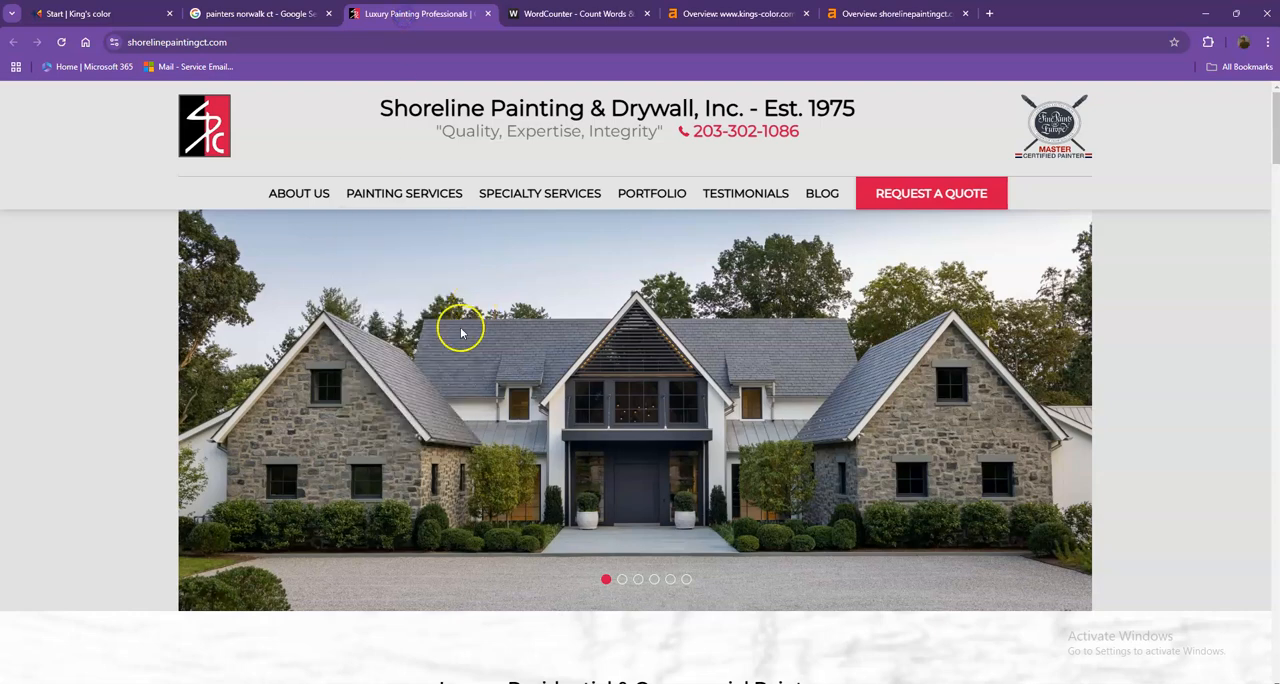
scroll(down, 3)
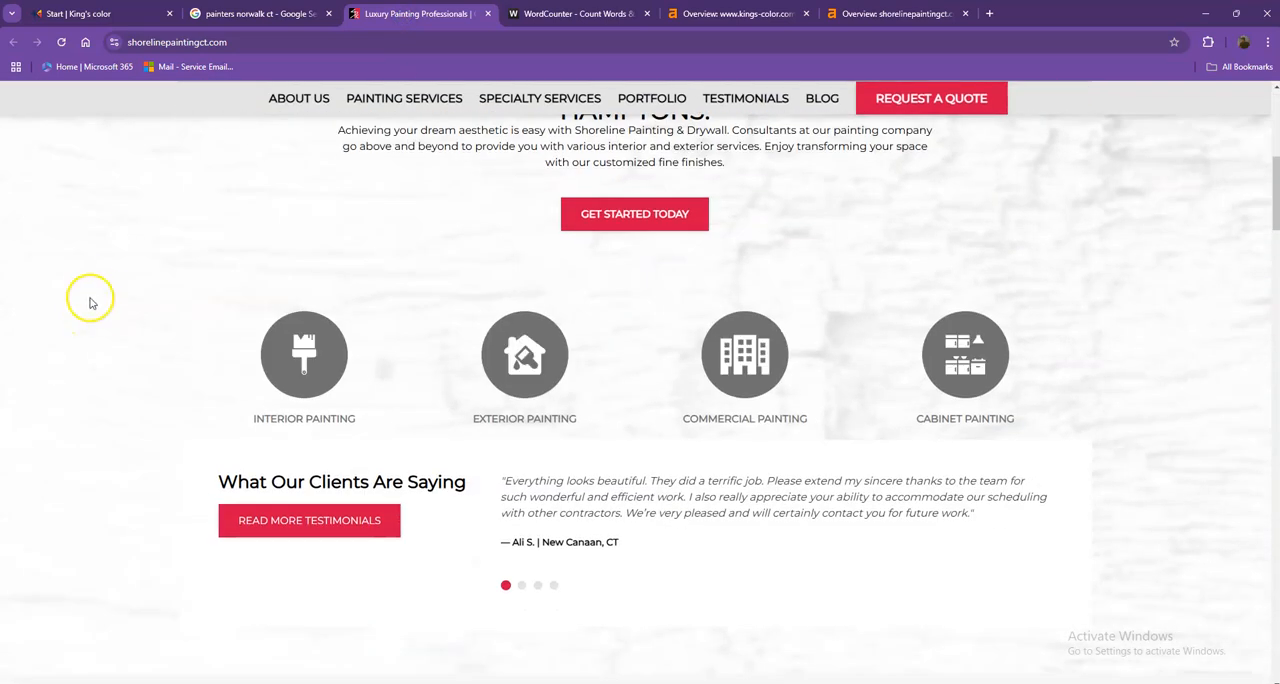
scroll(down, 3)
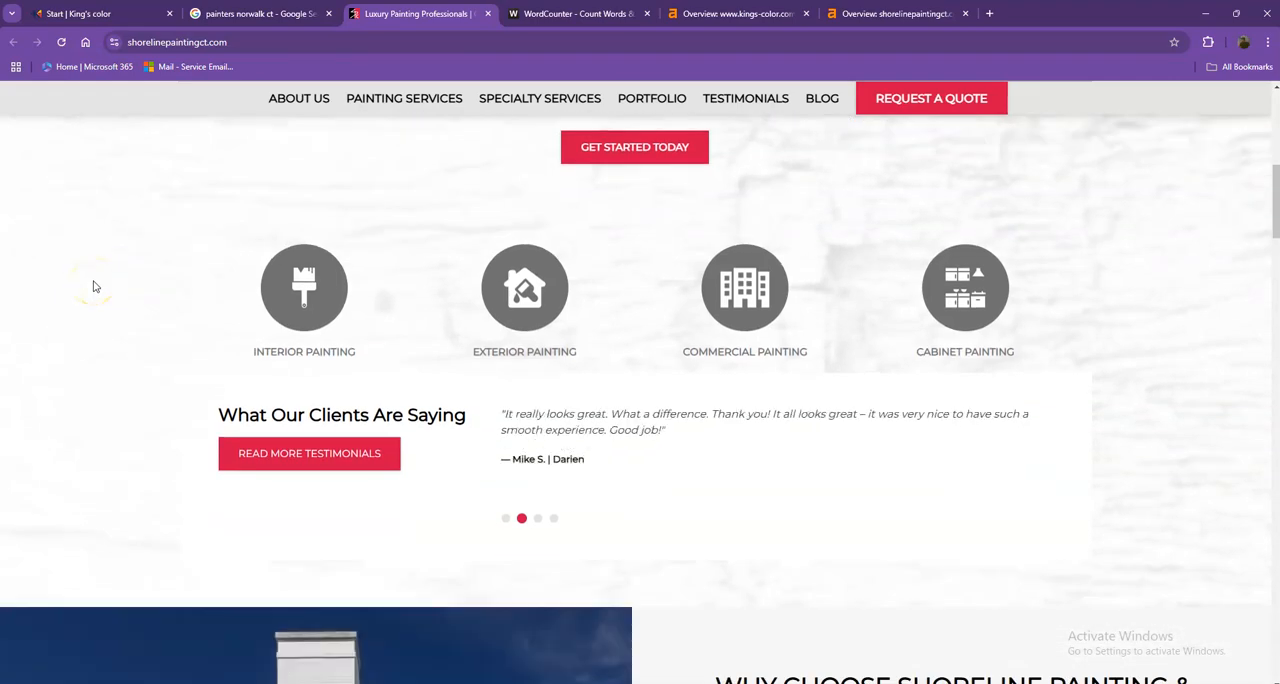
scroll(up, 3)
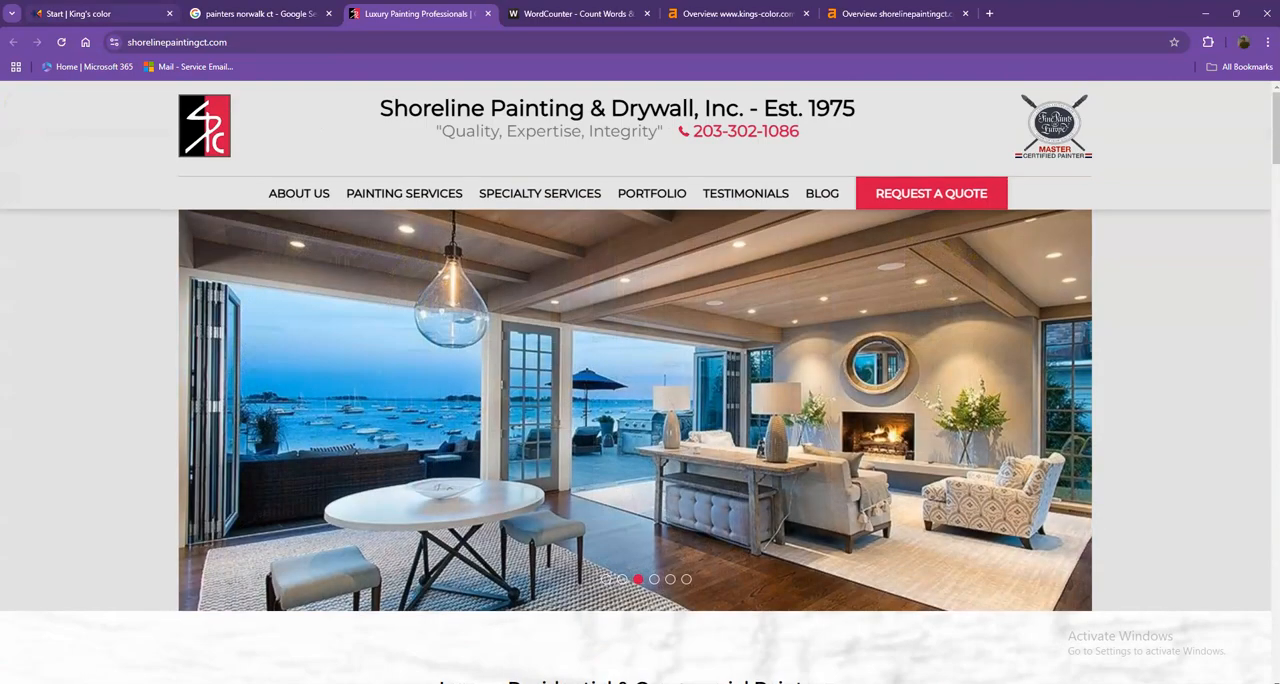
- Return to the King's Color tab and scroll down through its sections
click(90, 13)
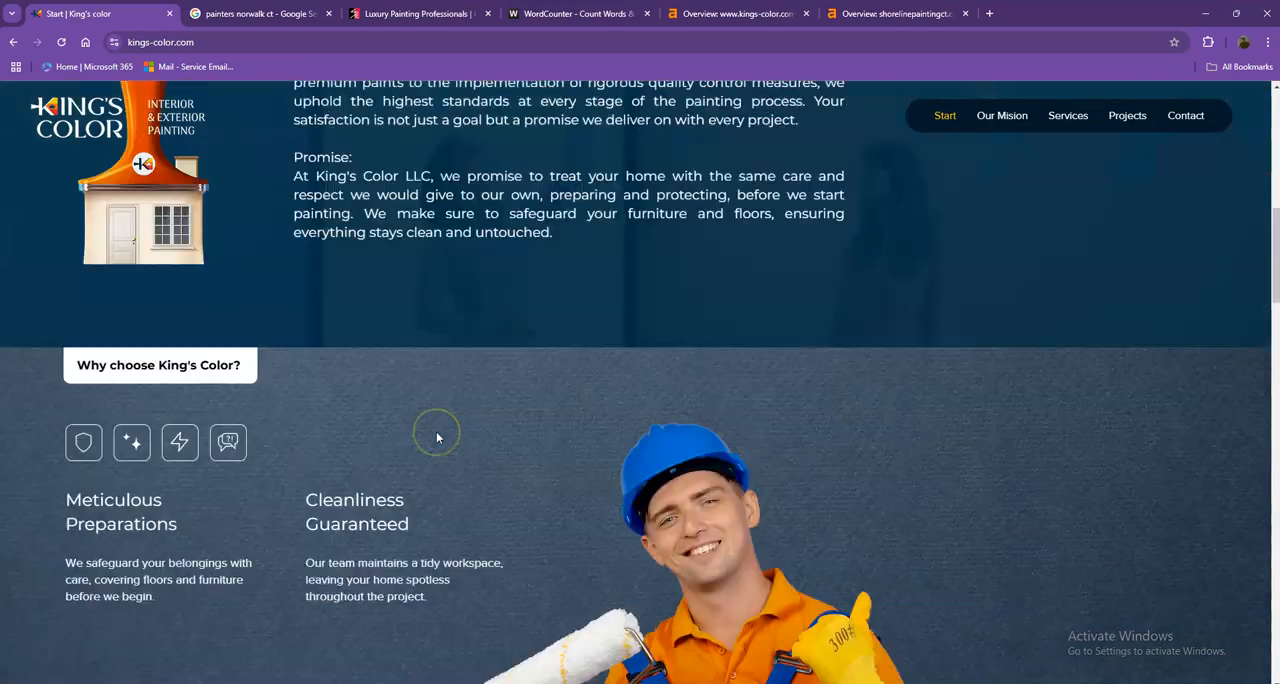
scroll(up, 3)
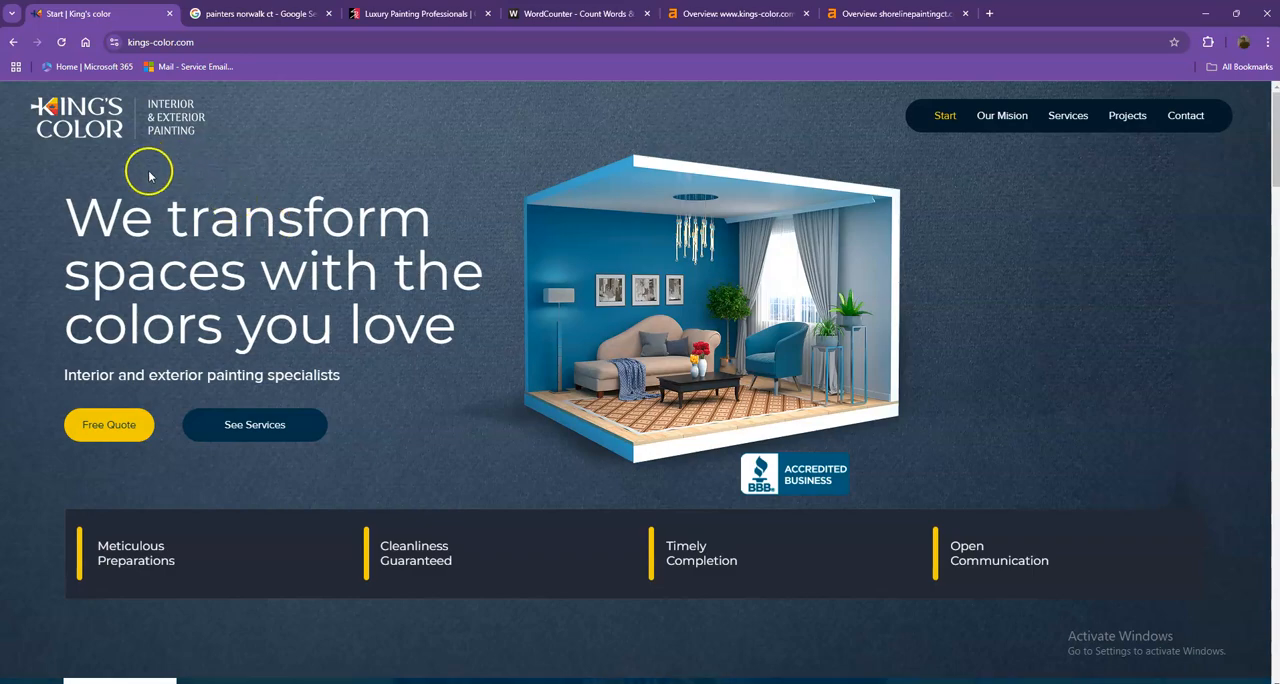
click(1001, 115)
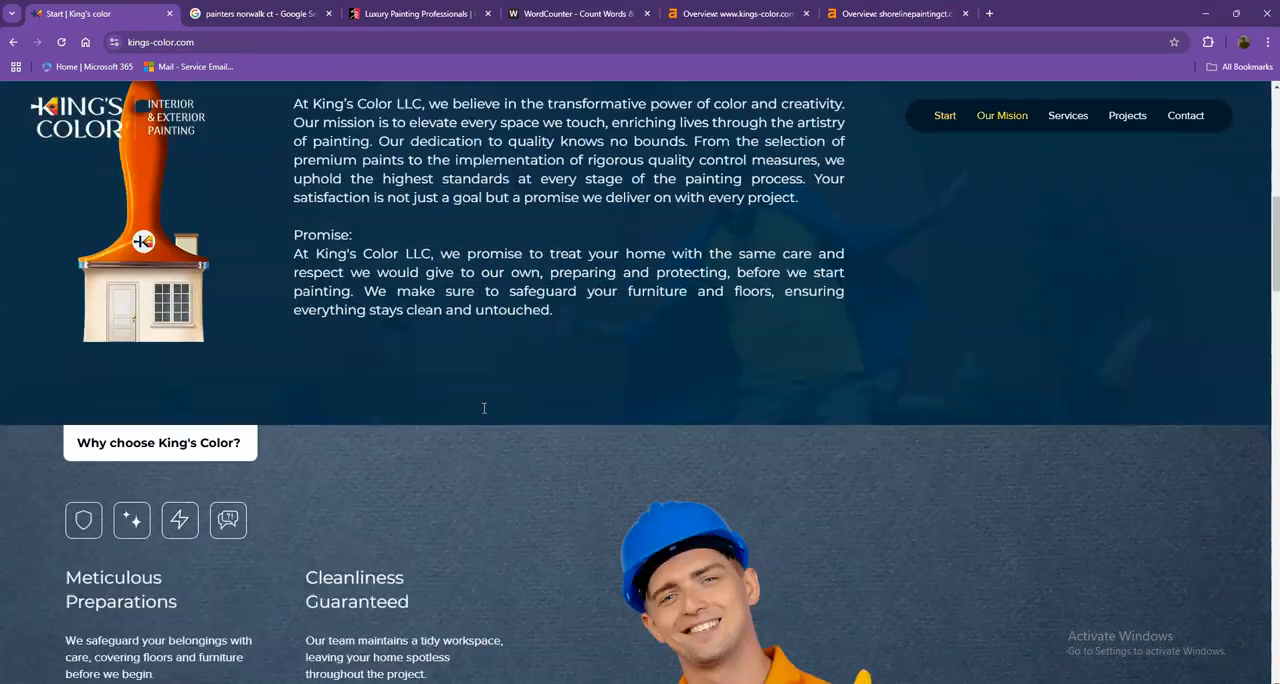
scroll(down, 3)
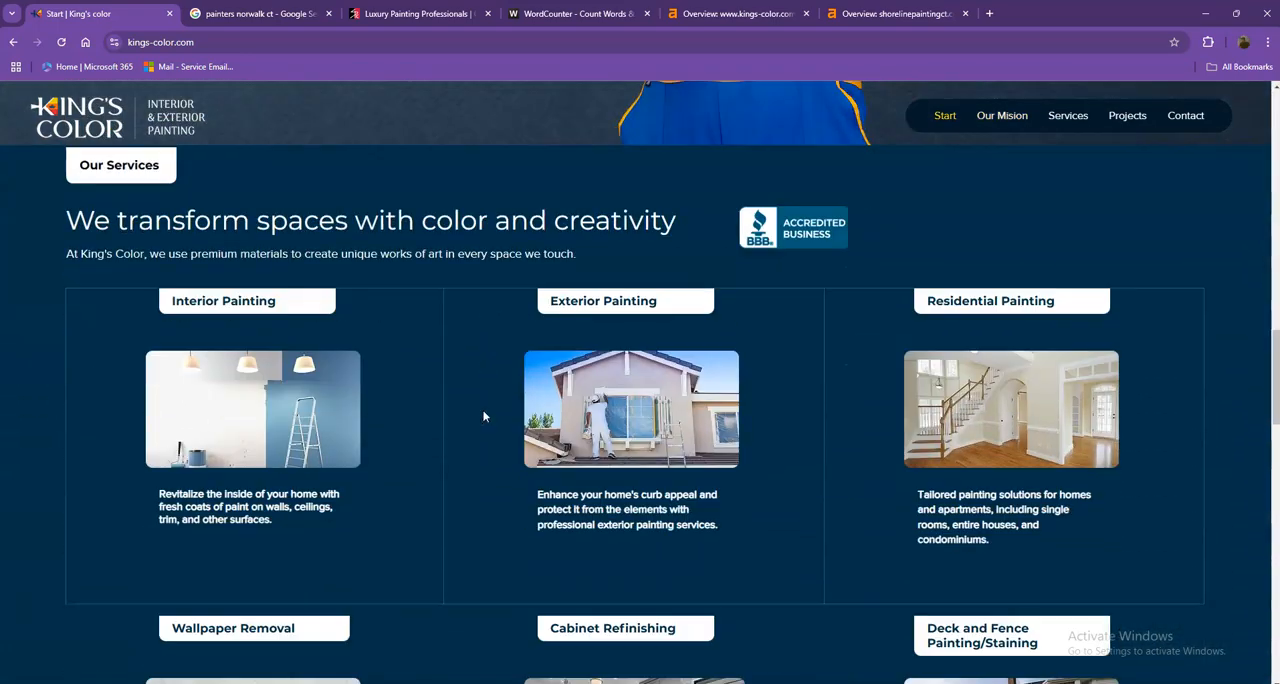
scroll(down, 3)
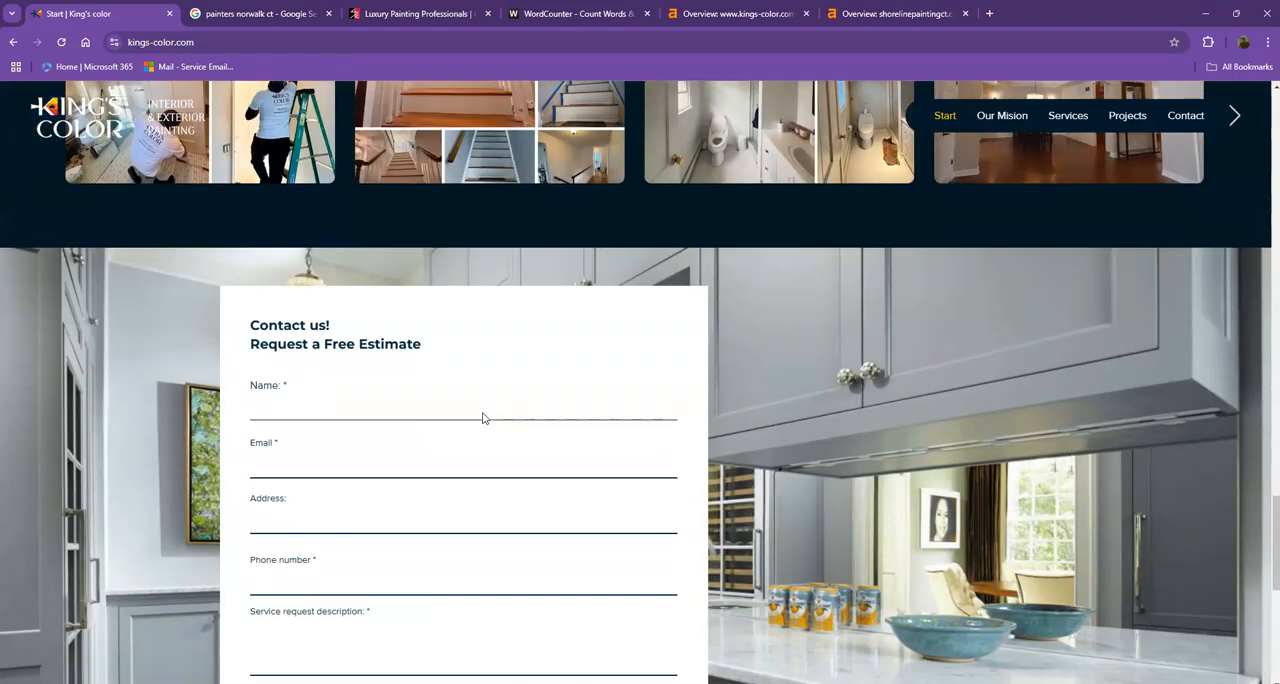
scroll(down, 3)
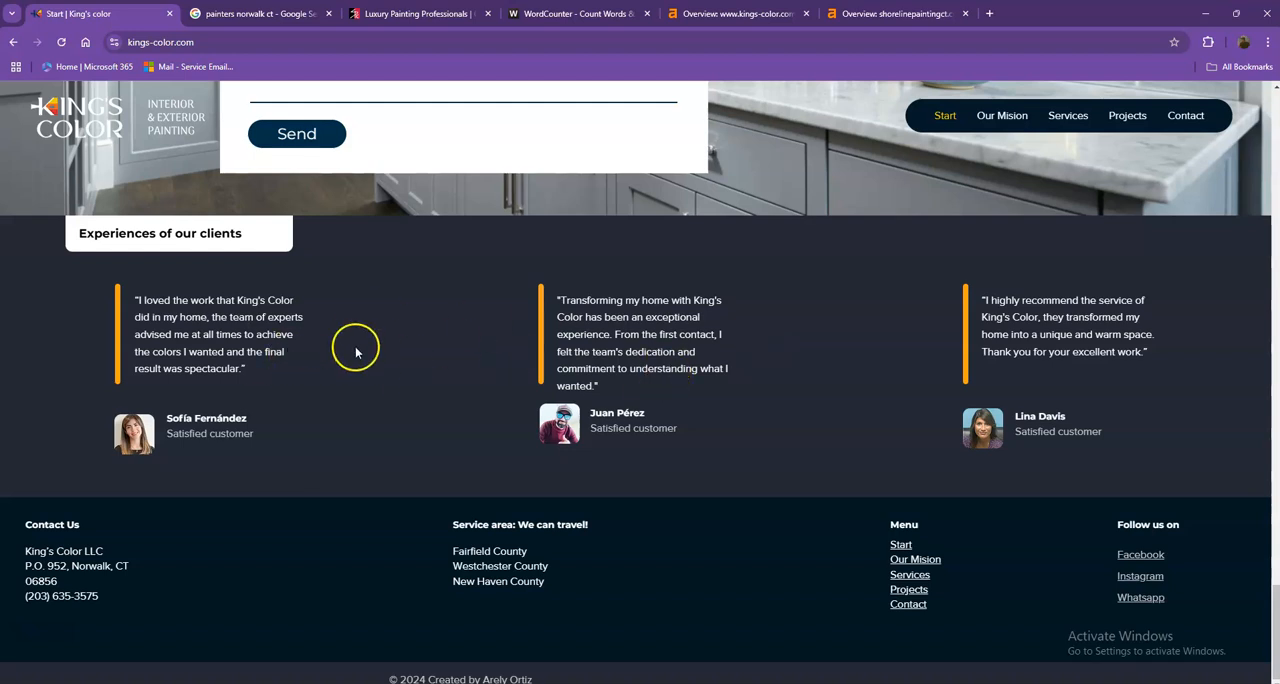
mouse_move(426, 583)
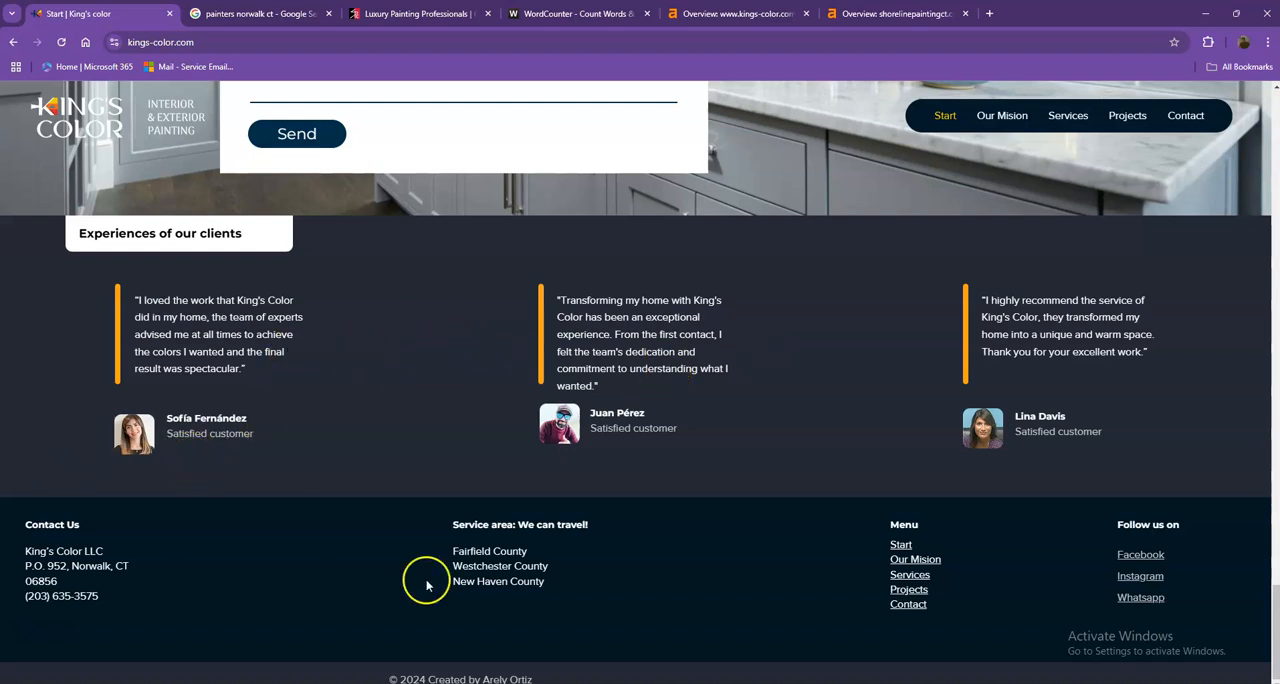
mouse_move(174, 481)
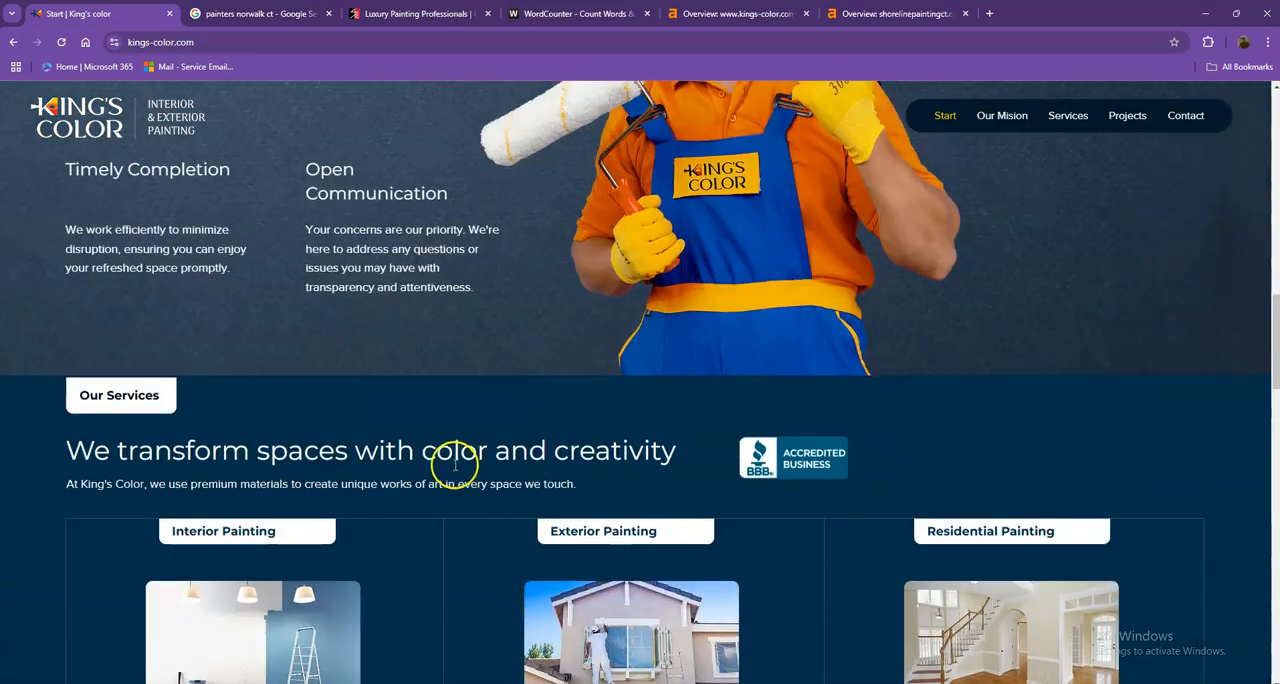
- Scroll back up and down the King's Color page, then switch to WordCounter
scroll(up, 3)
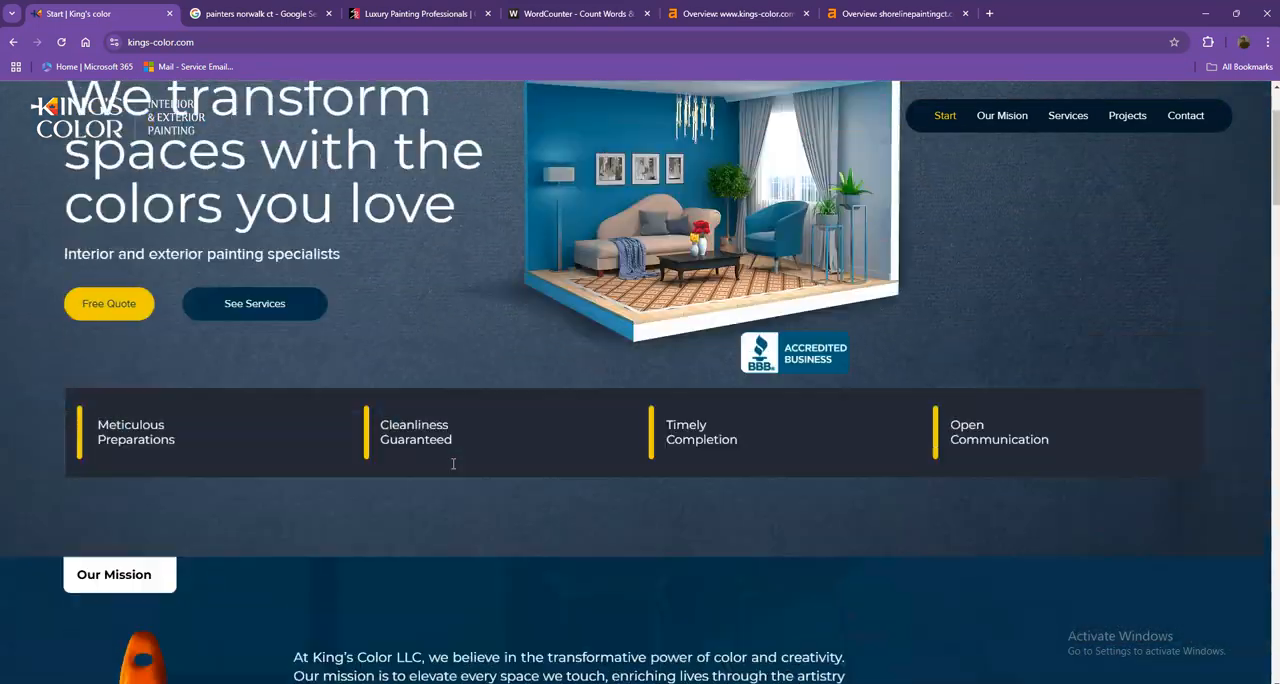
scroll(up, 3)
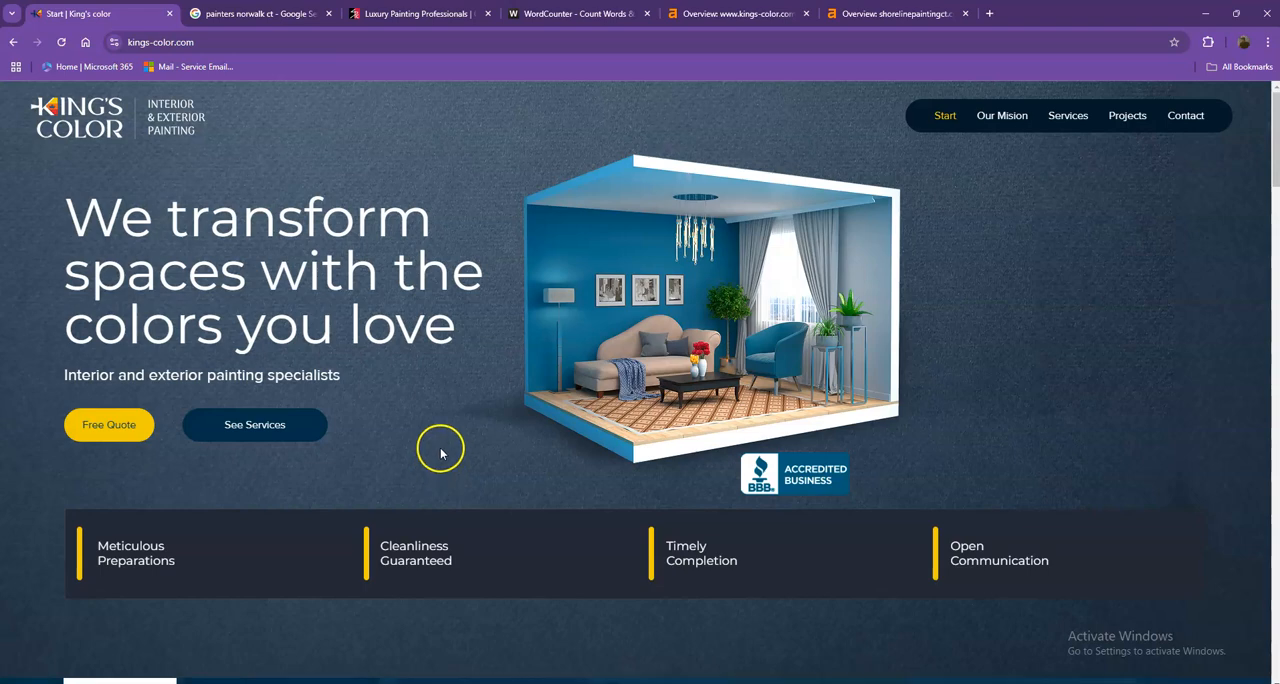
mouse_move(475, 438)
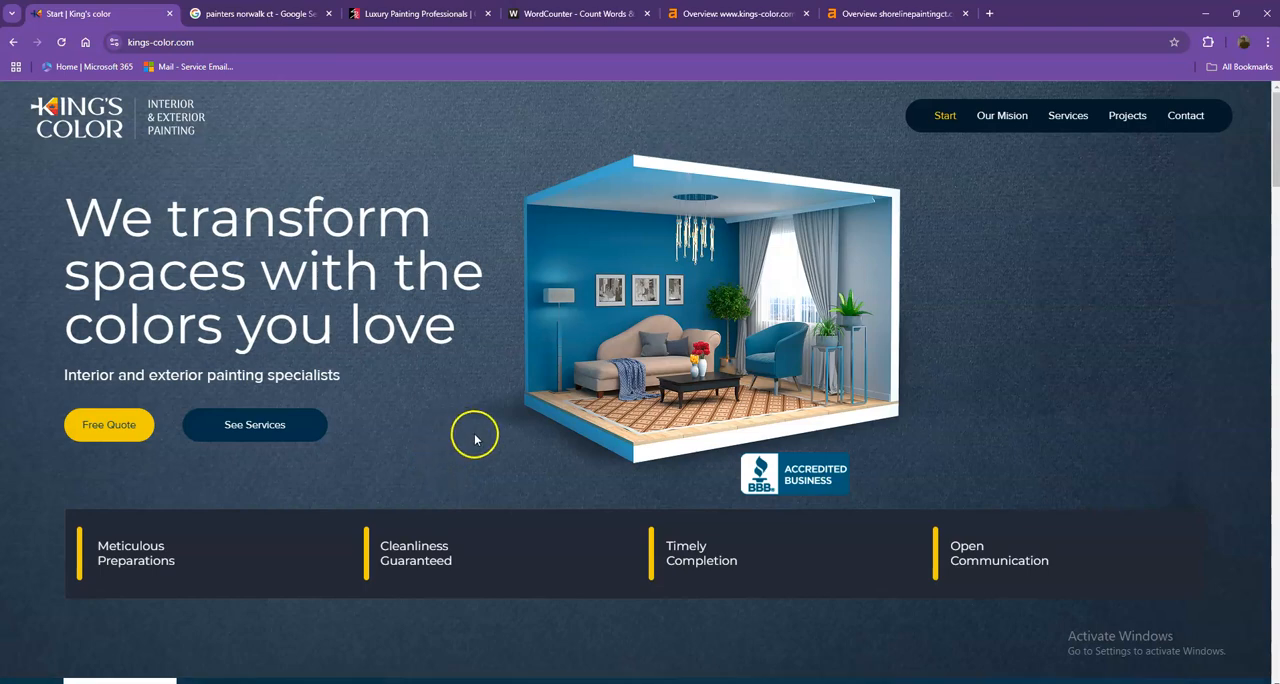
mouse_move(507, 433)
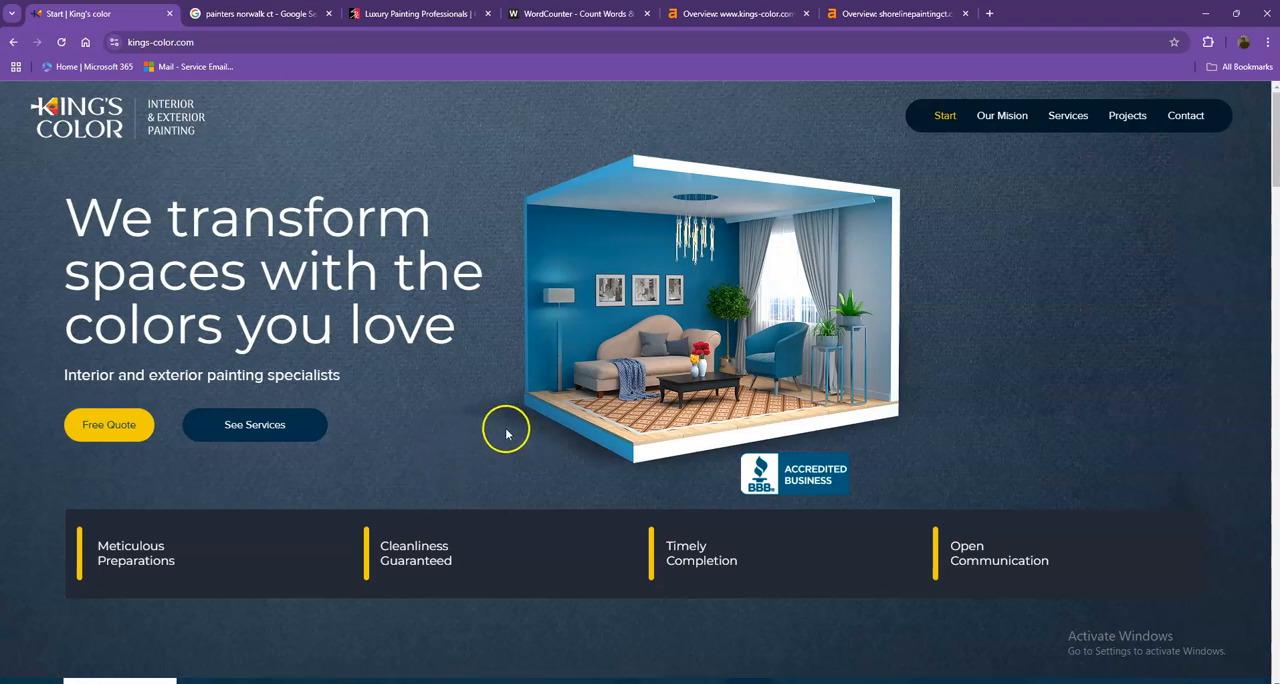
scroll(down, 3)
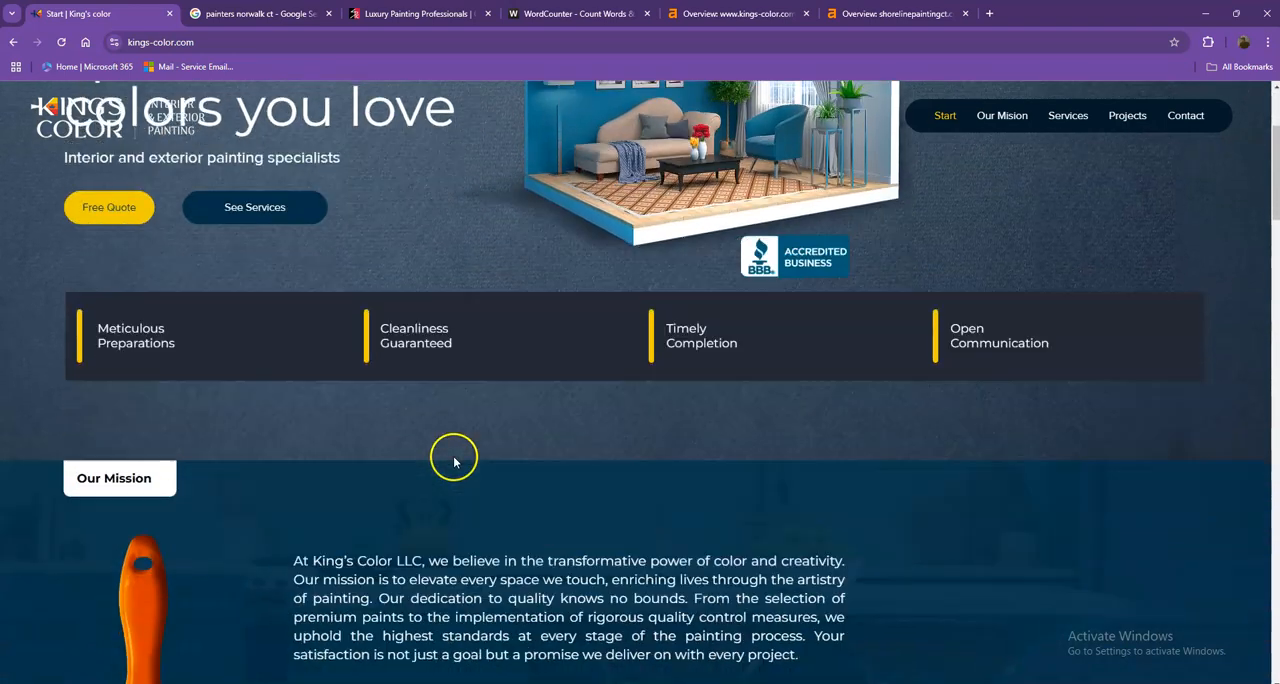
scroll(down, 3)
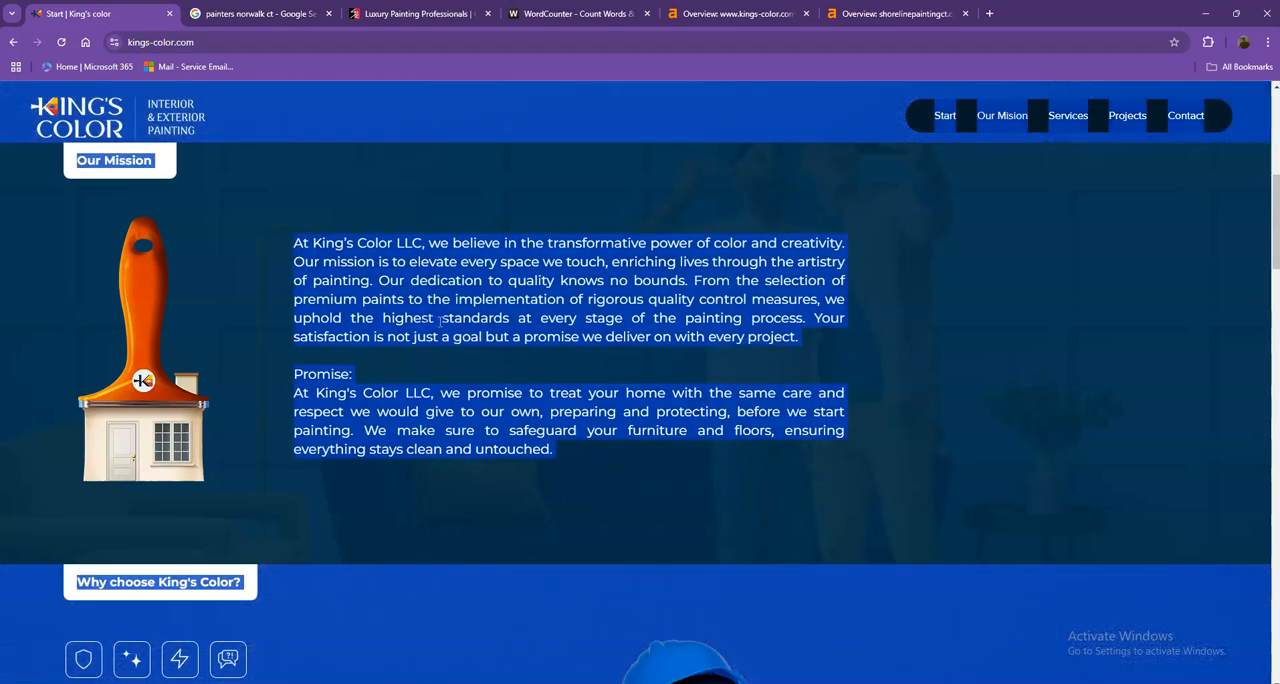
click(580, 13)
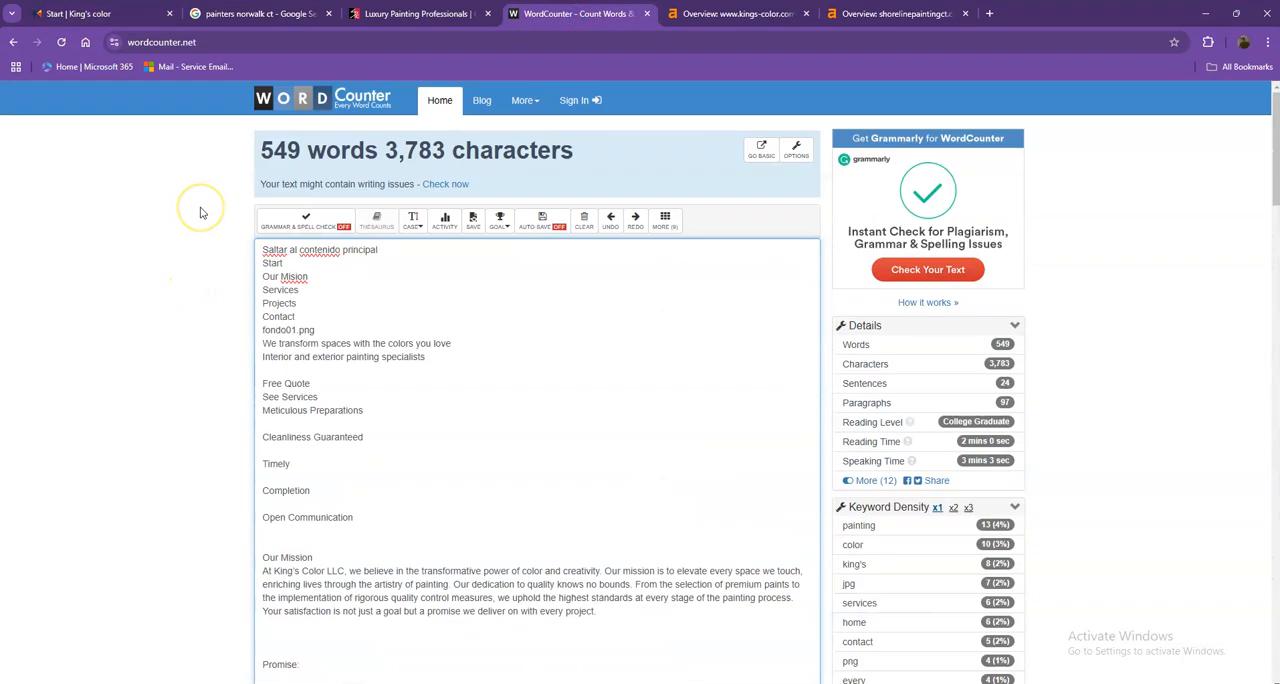
mouse_move(237, 207)
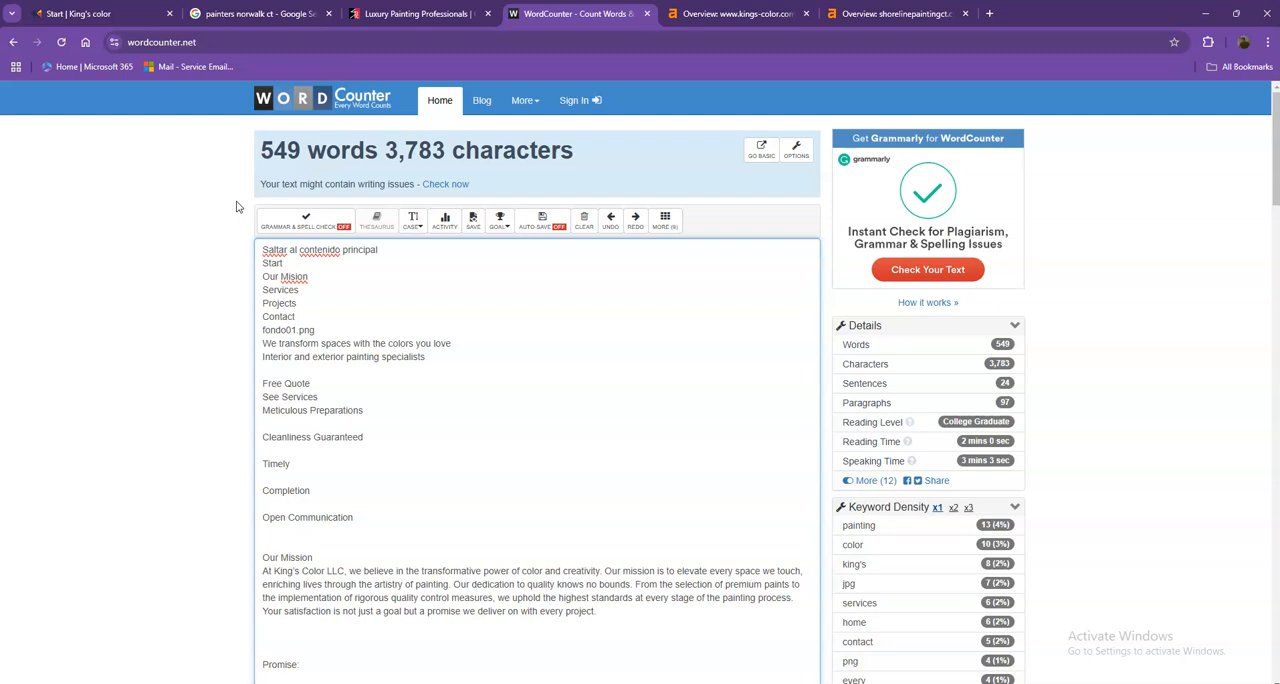
mouse_move(240, 202)
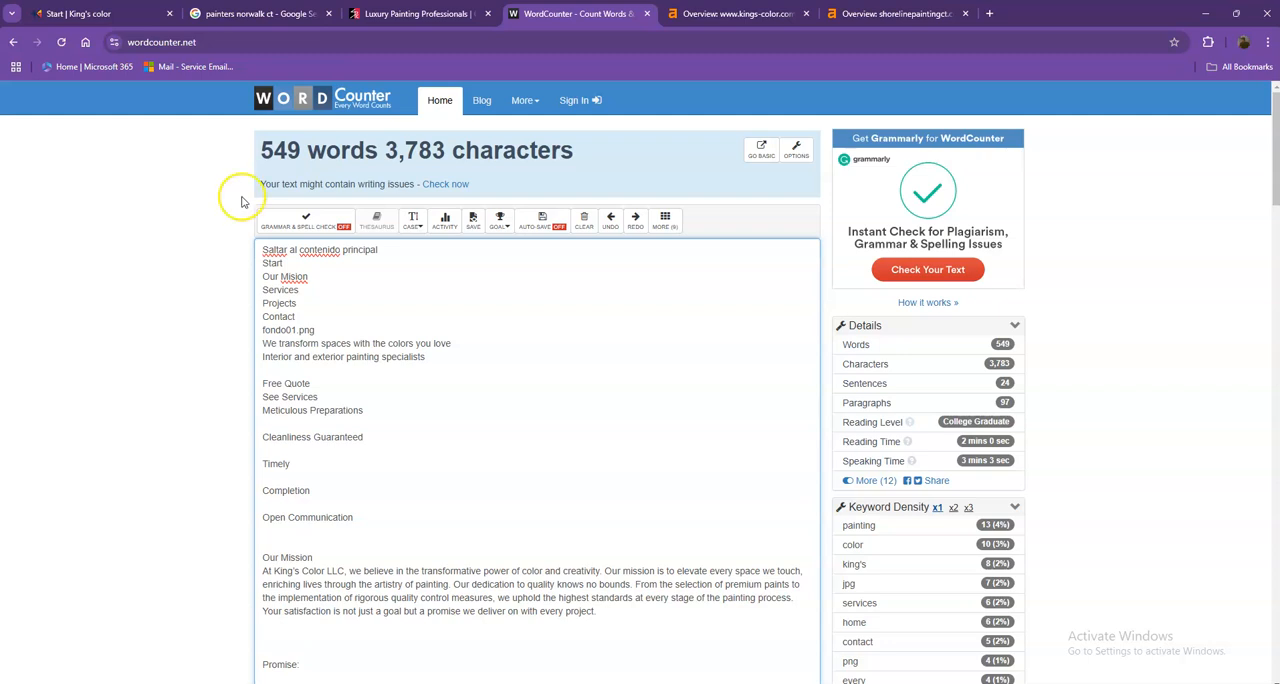
mouse_move(227, 227)
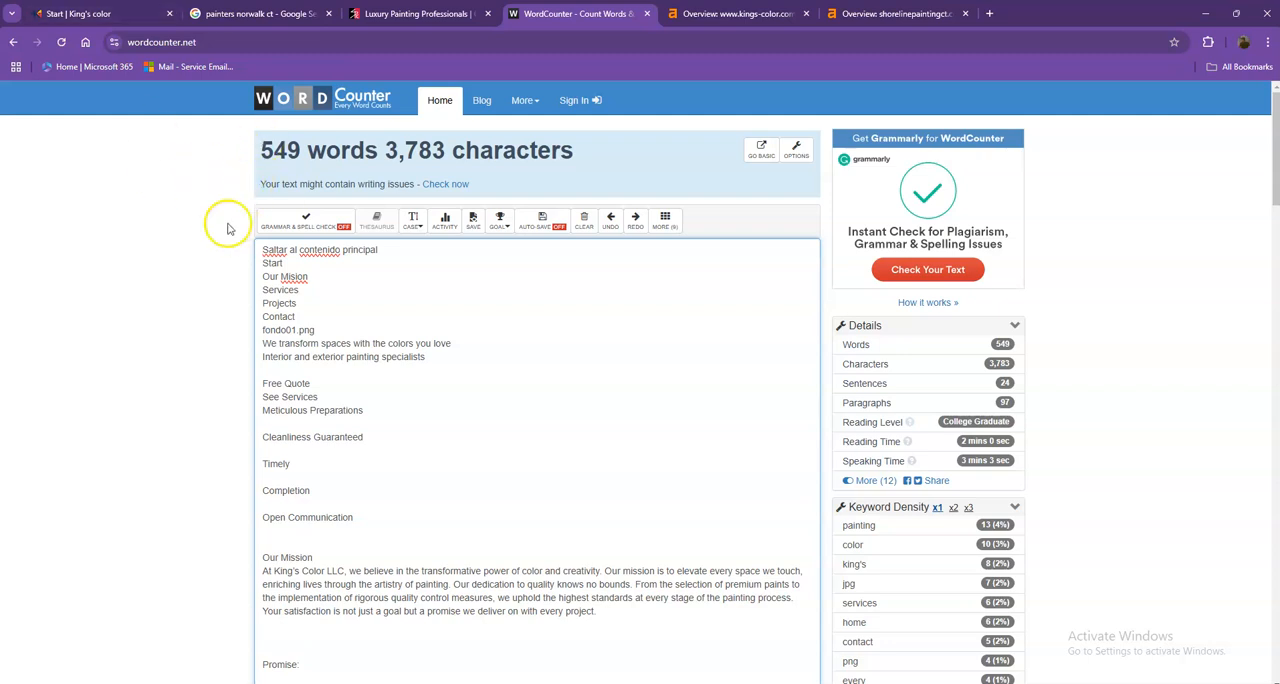
mouse_move(193, 222)
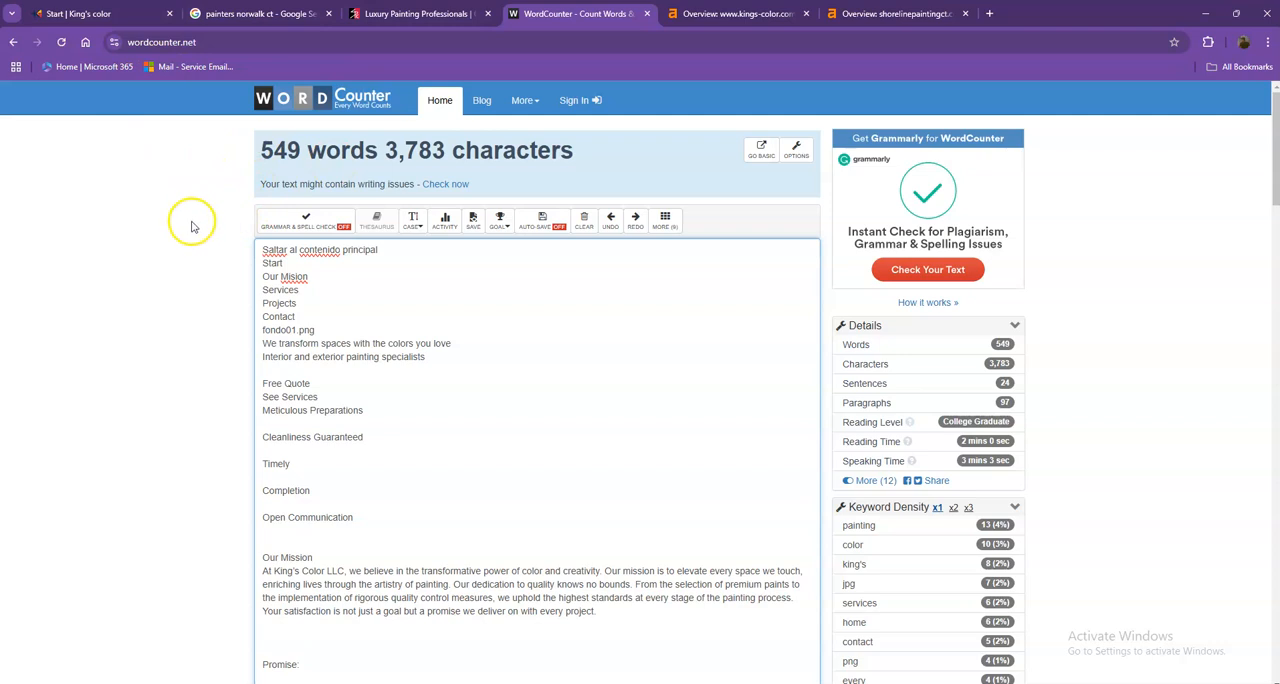
- Review the 549-word WordCounter stats, then go back to the top of the King's Color homepage
scroll(down, 3)
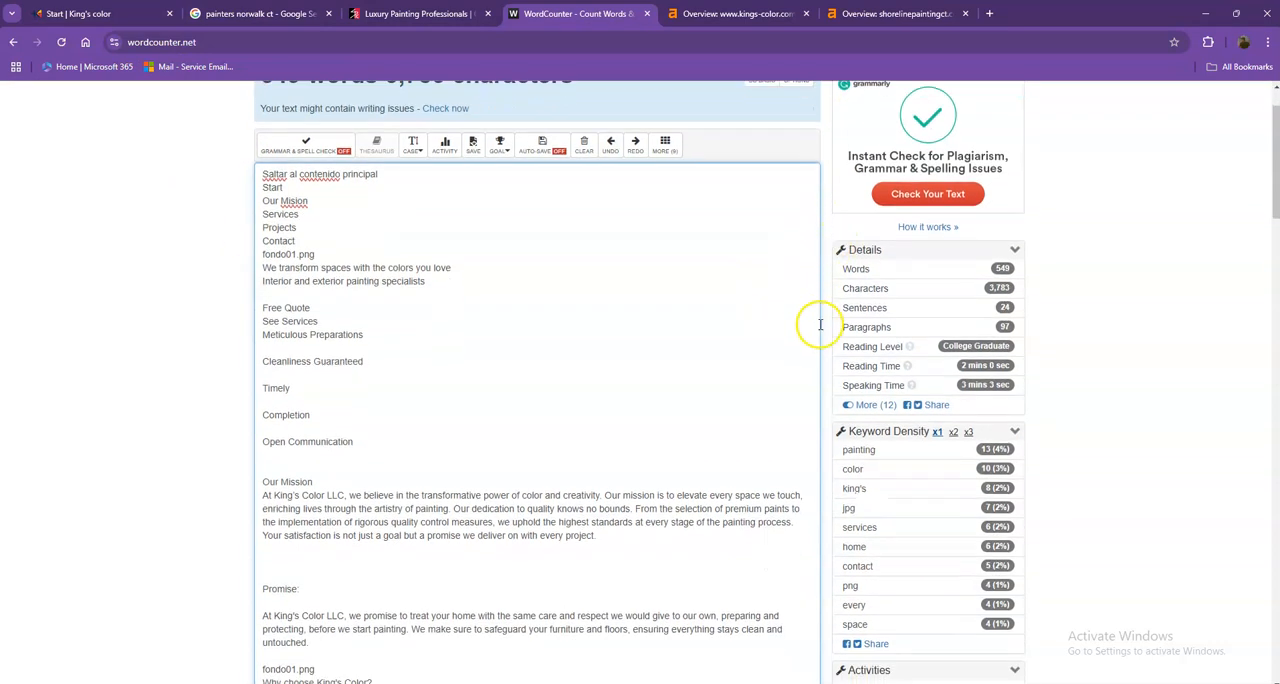
scroll(down, 3)
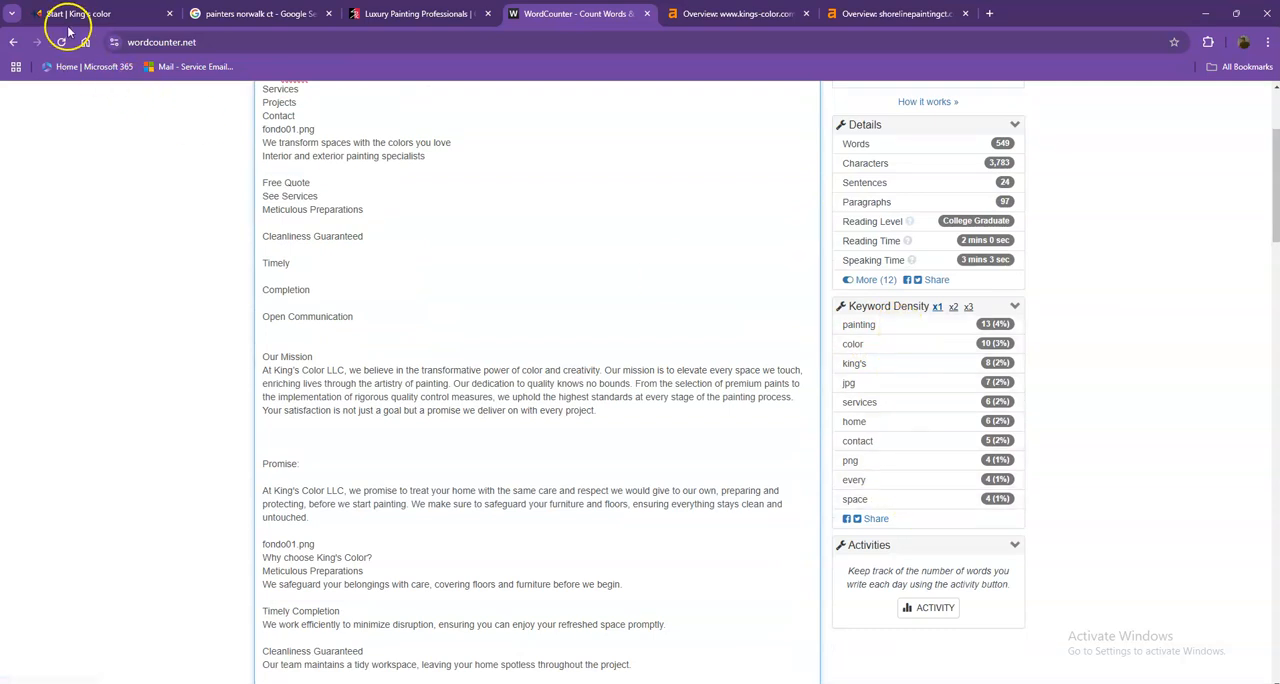
click(95, 13)
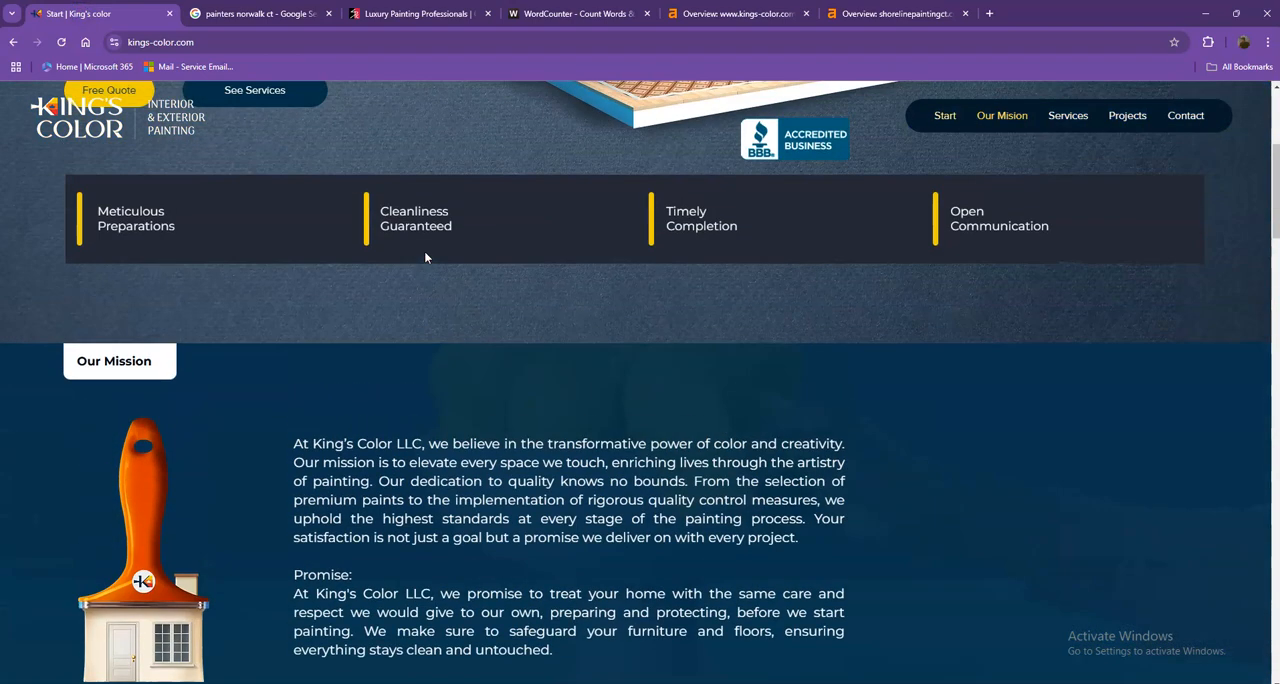
scroll(up, 3)
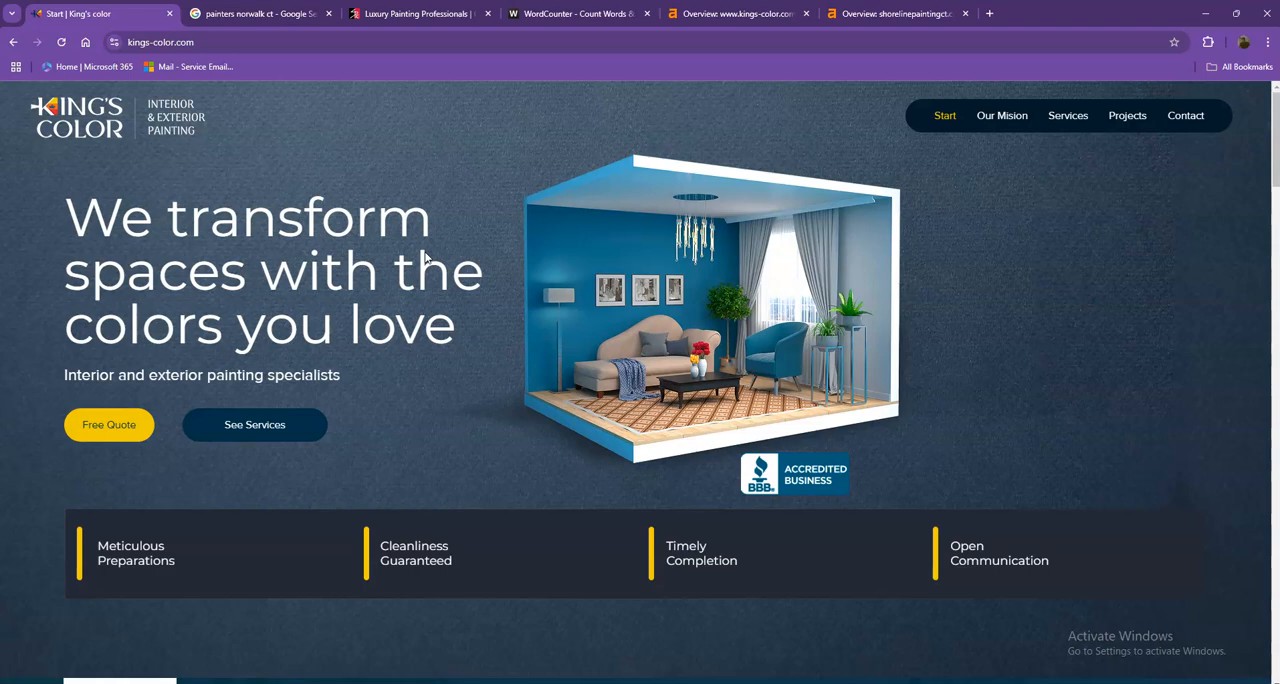
mouse_move(347, 120)
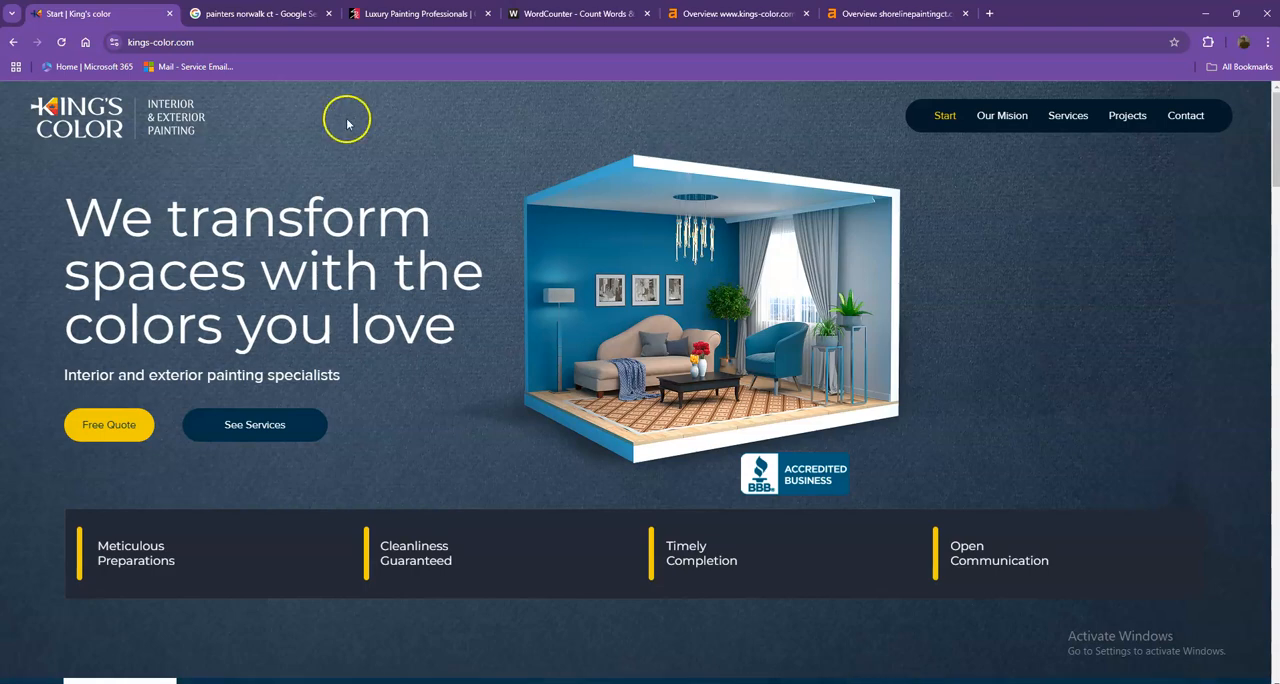
- Reopen the 'painters norwalk ct' results and scroll past the Baywall Painting ad to local businesses
click(258, 13)
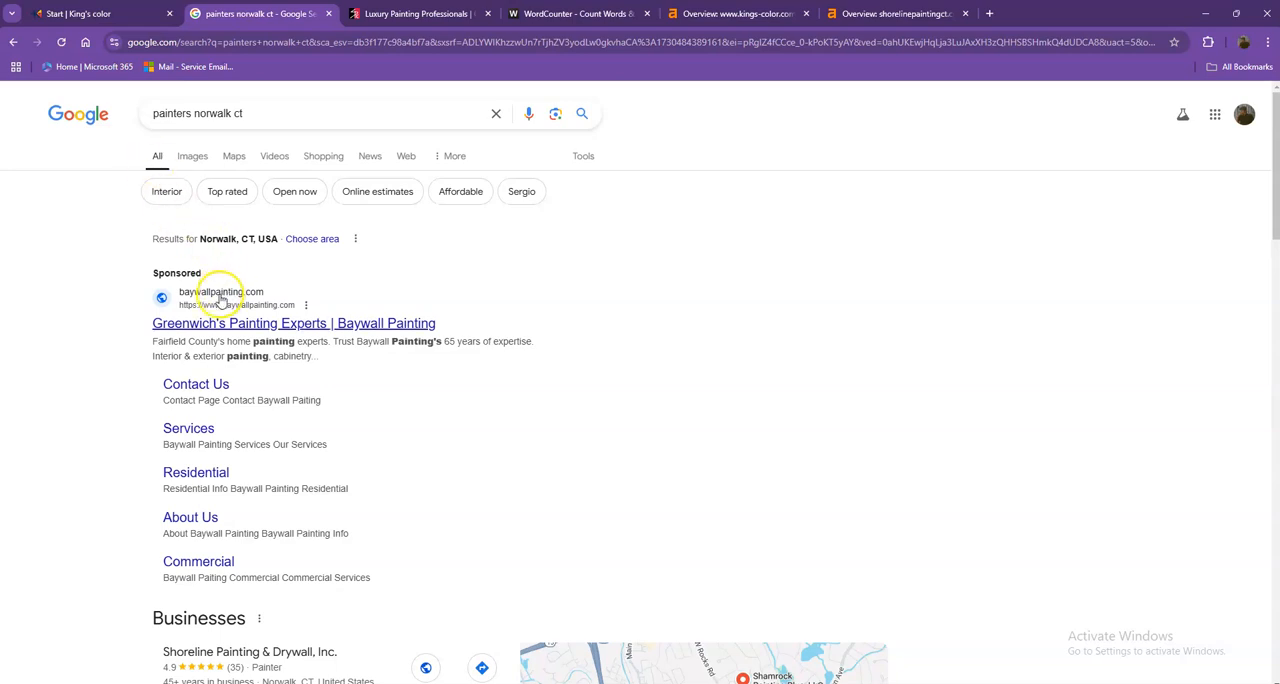
scroll(down, 3)
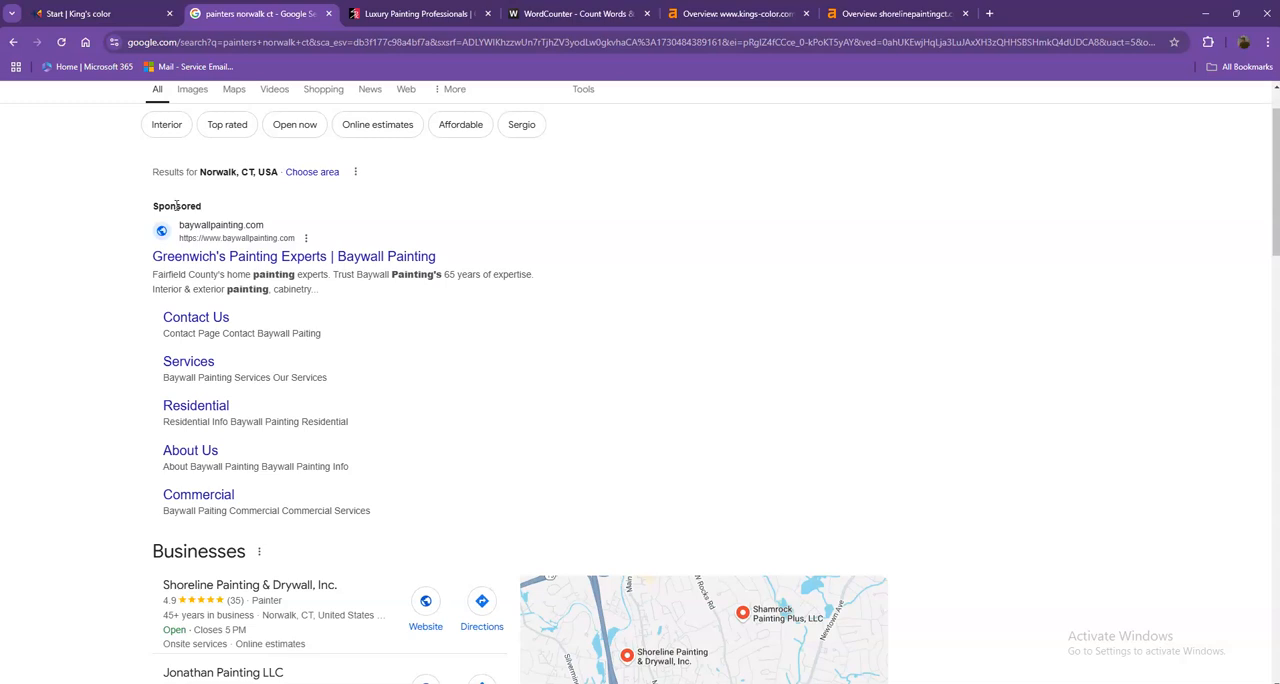
scroll(down, 3)
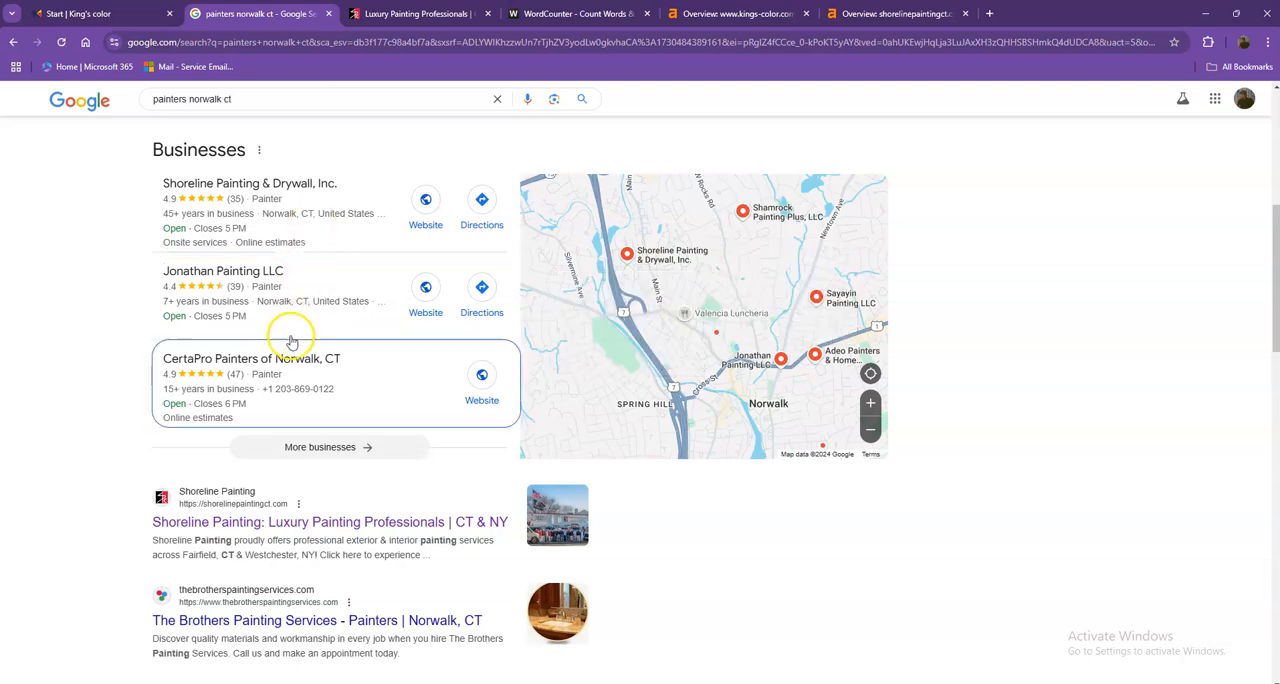
mouse_move(300, 286)
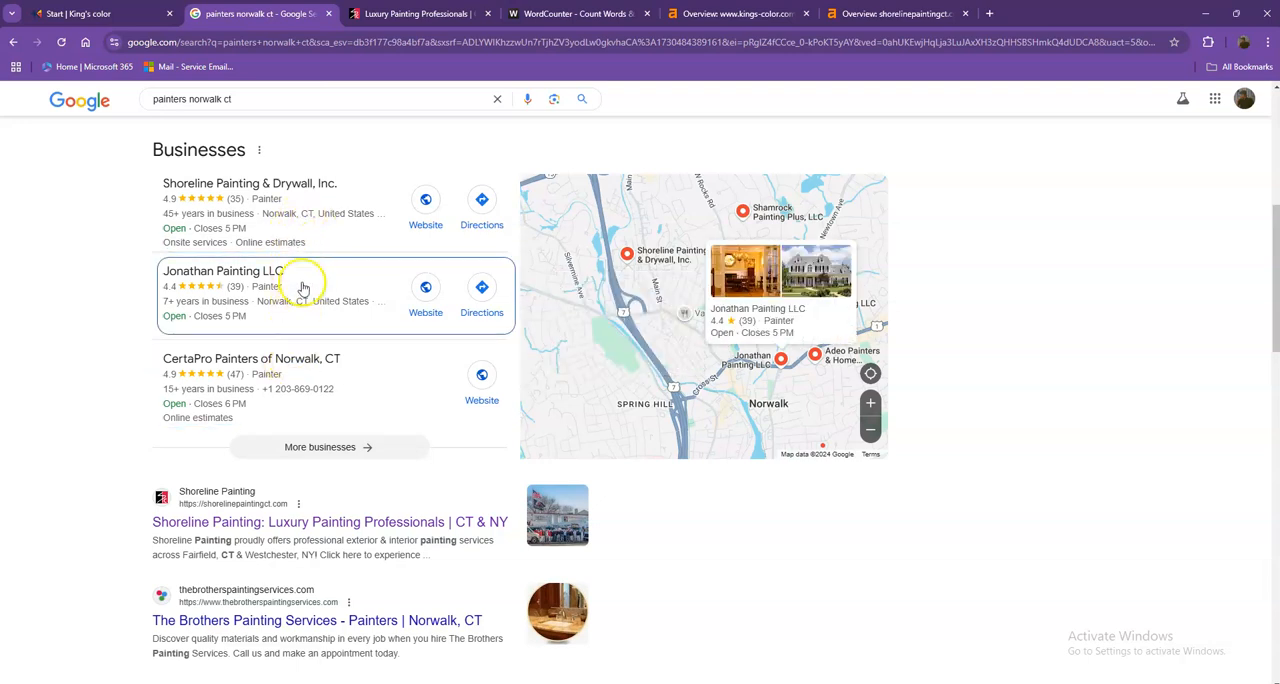
mouse_move(305, 349)
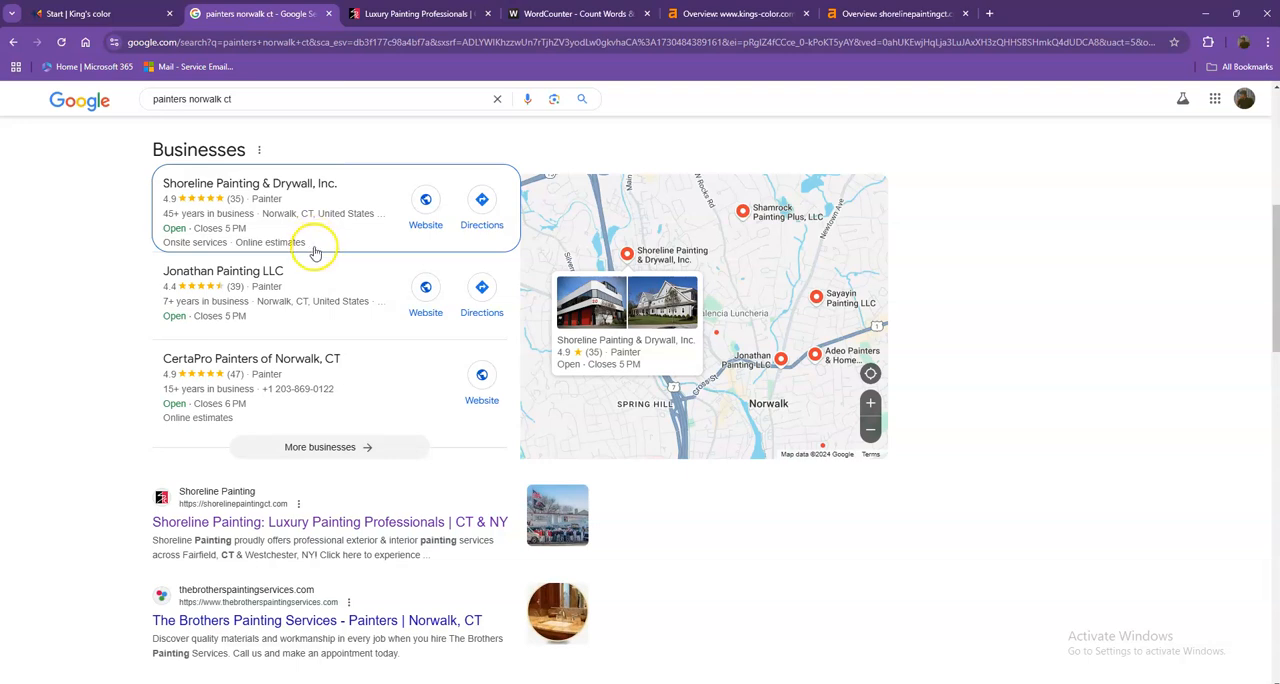
- Scroll through the Norwalk local listings and organic results past People also ask
scroll(down, 3)
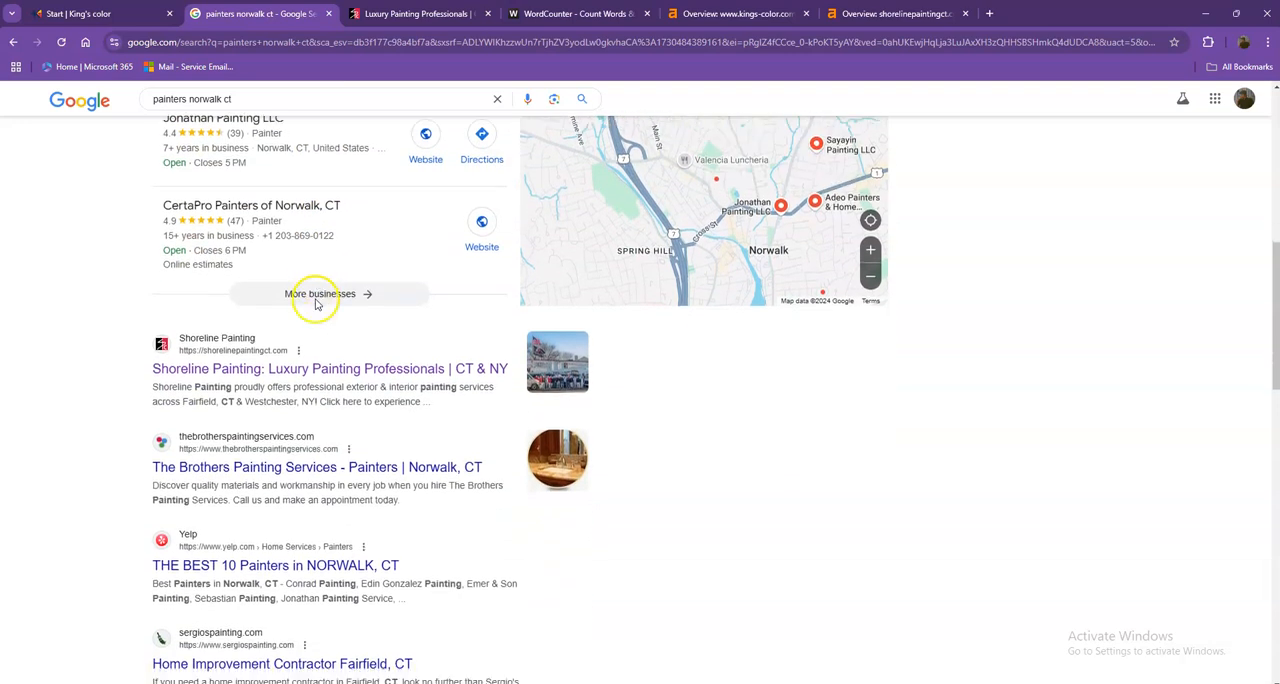
scroll(down, 3)
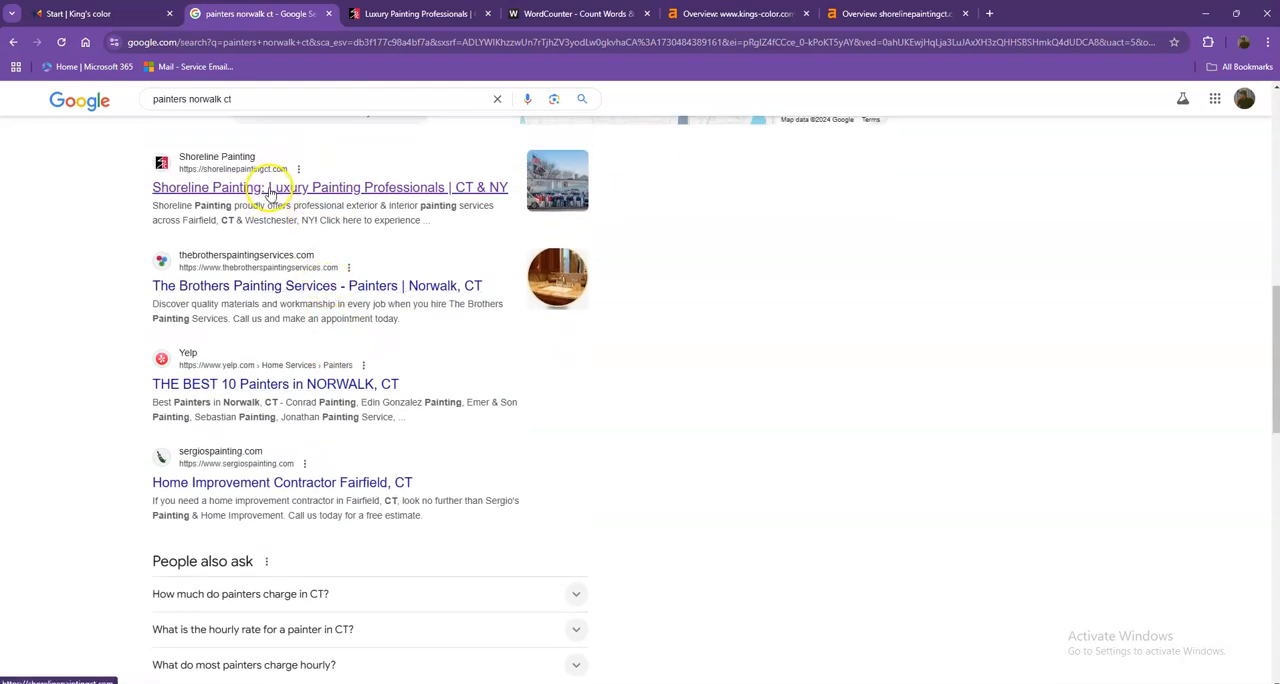
scroll(down, 3)
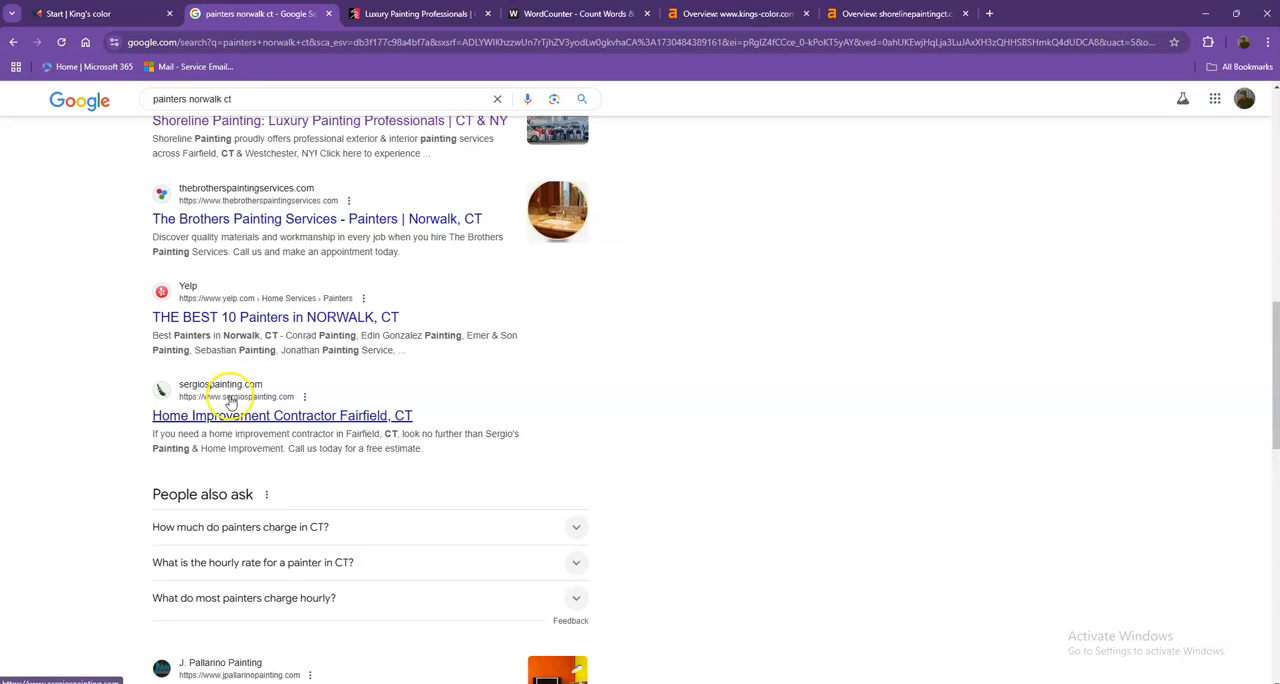
scroll(down, 3)
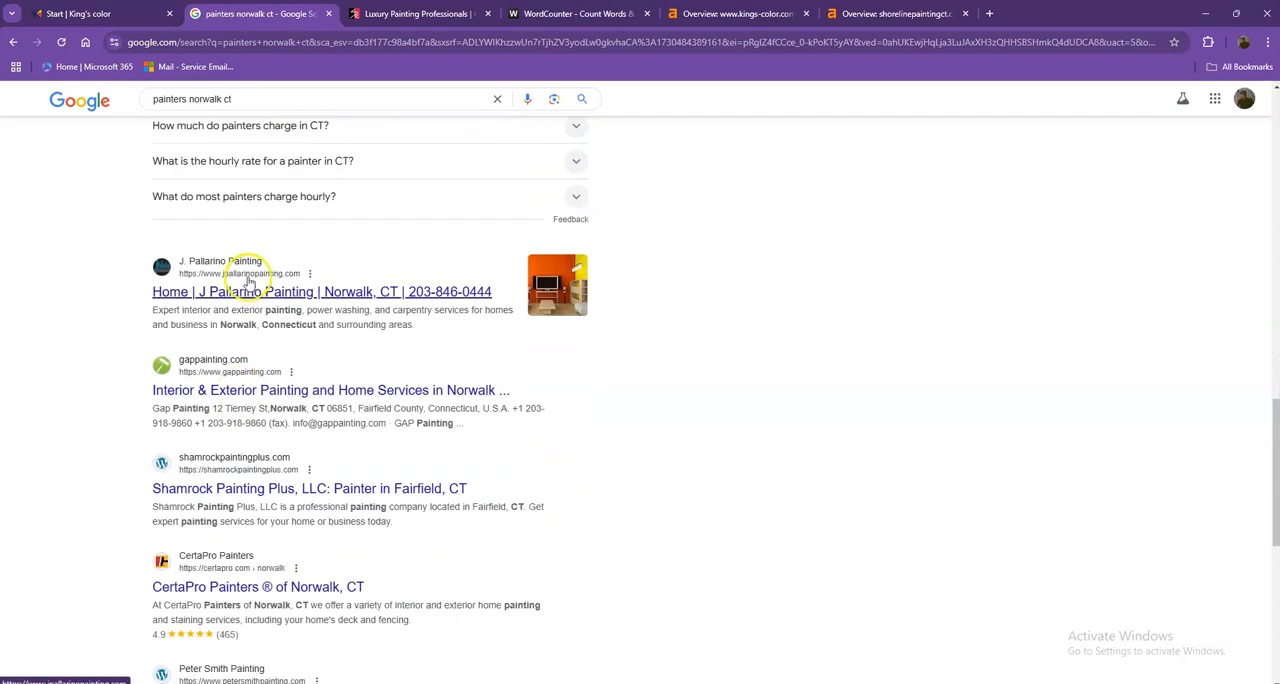
scroll(down, 3)
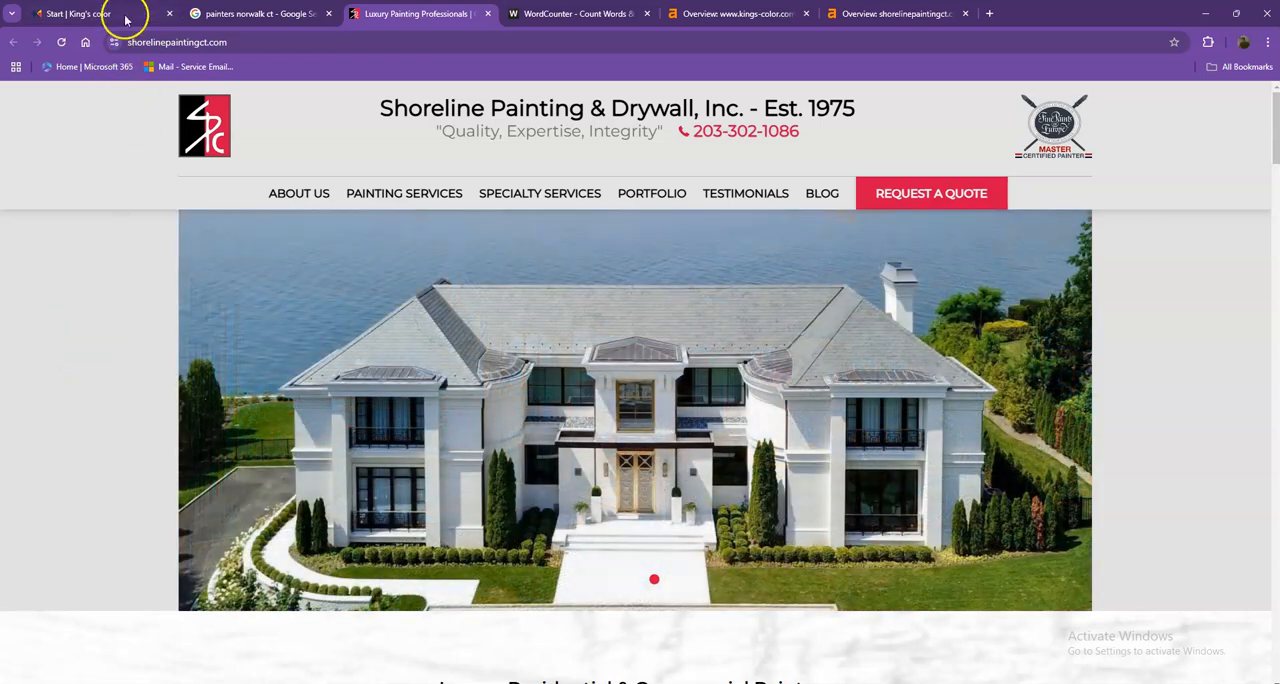
- Scroll the Shoreline homepage past services, testimonials, consultation form and Instagram photos to the footer
scroll(down, 3)
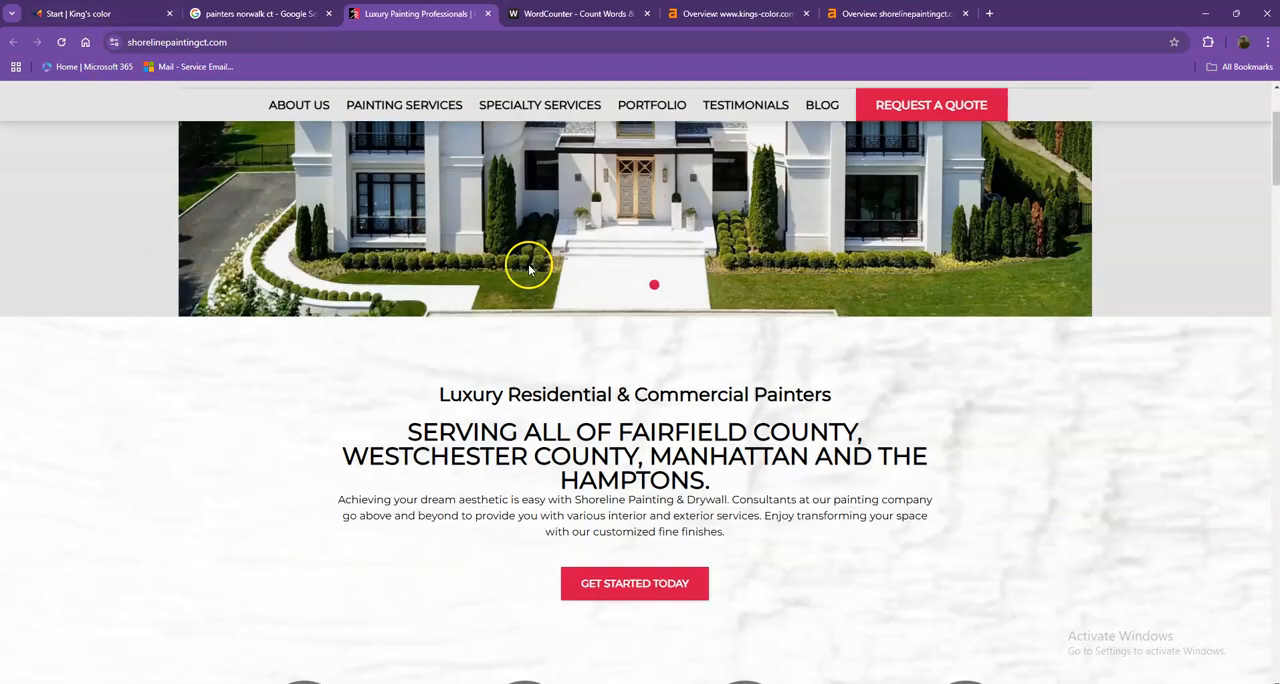
scroll(down, 3)
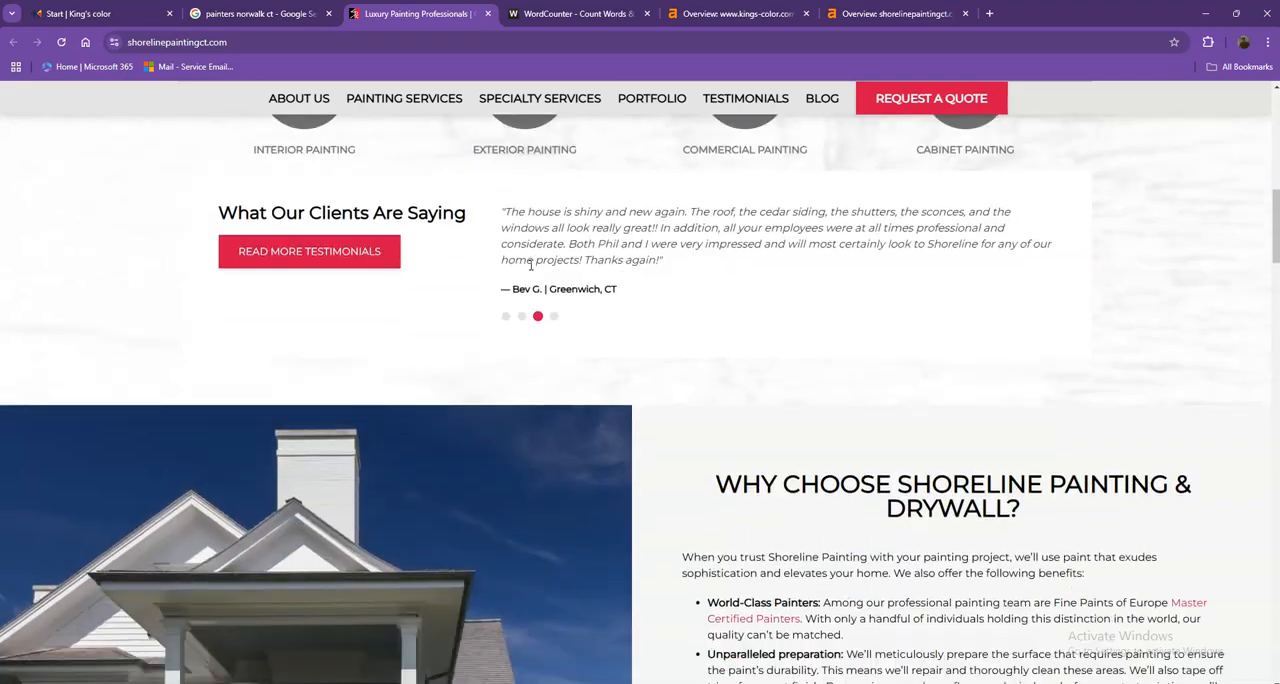
scroll(down, 3)
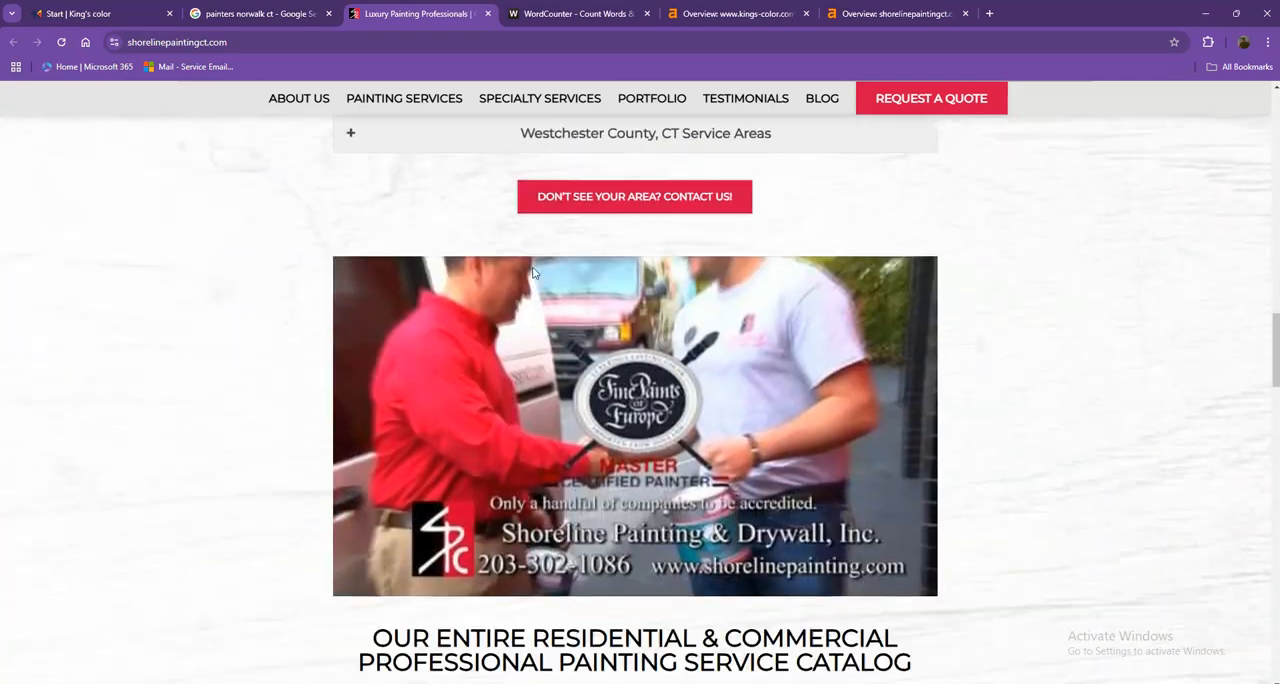
scroll(down, 3)
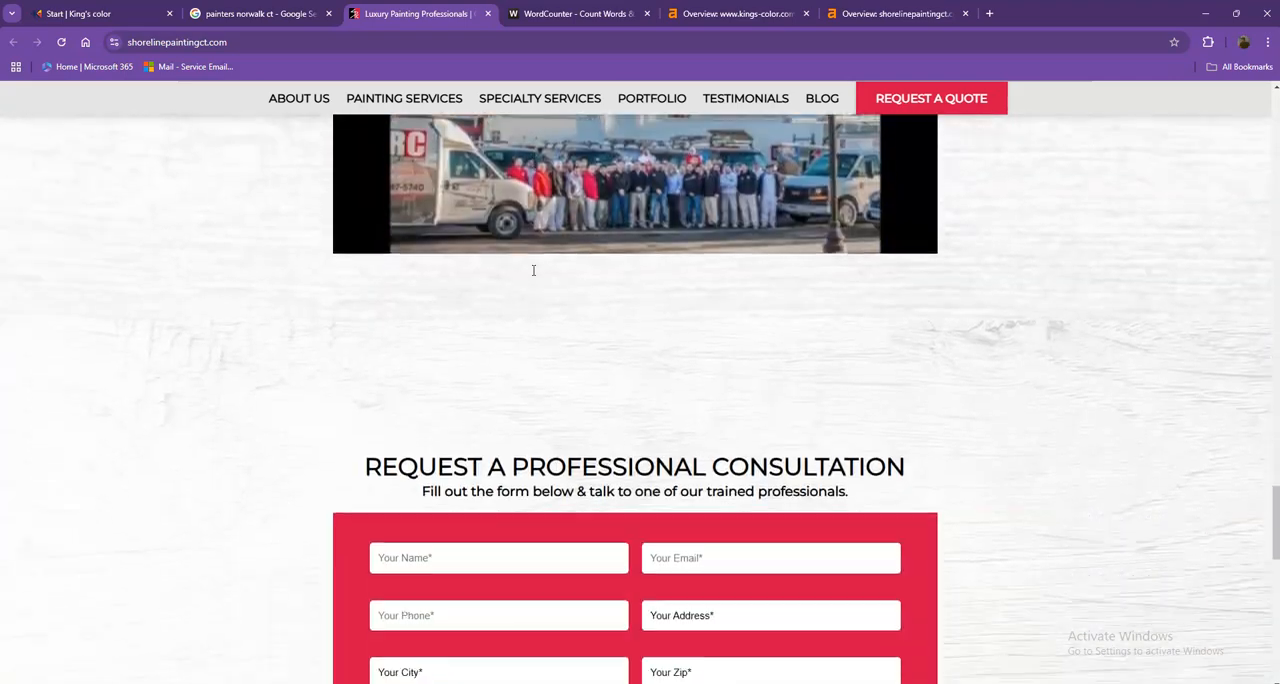
scroll(down, 3)
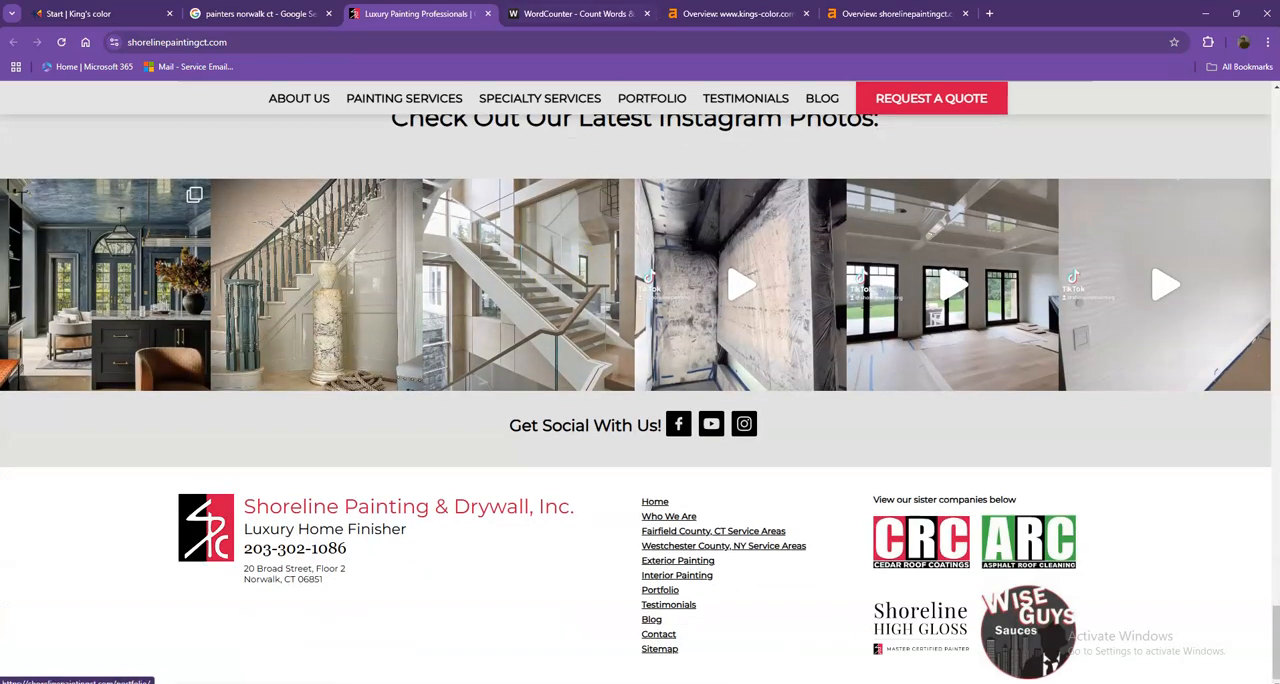
- Compare kings-color.com's Ahrefs overview (DR 0, 9 backlinks) with shorelinepaintingct.com's (DR 32, 1.9K backlinks)
click(735, 13)
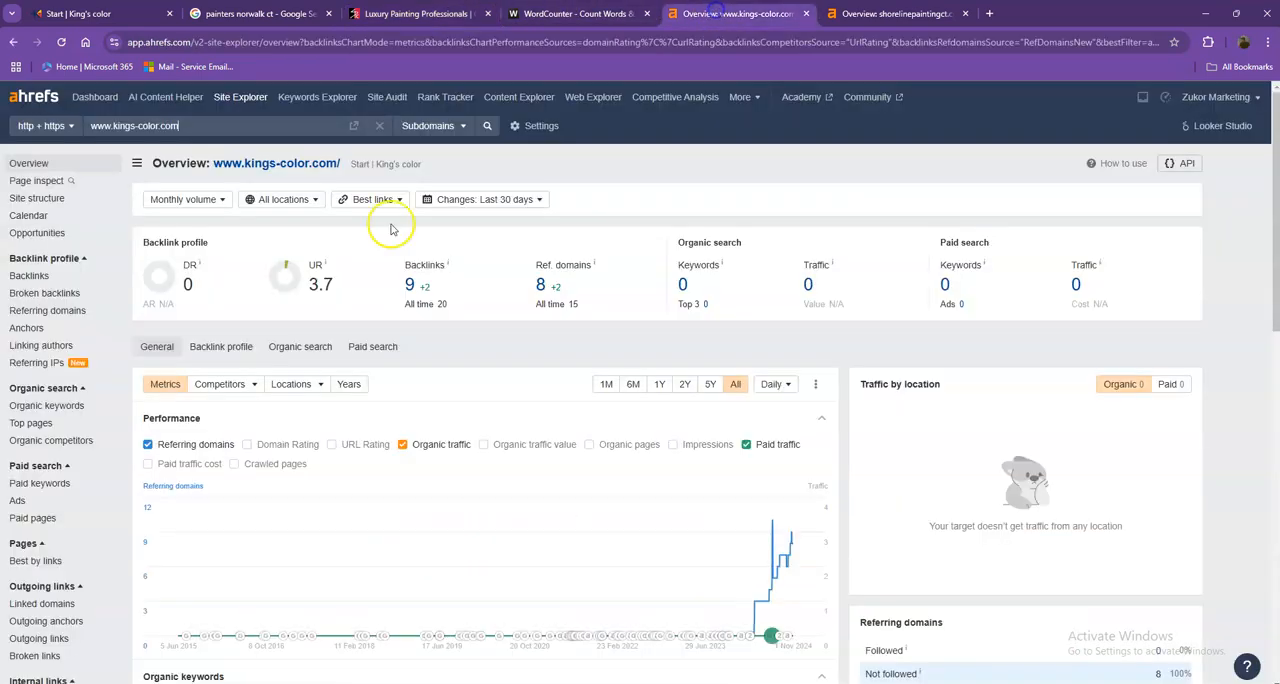
mouse_move(158, 228)
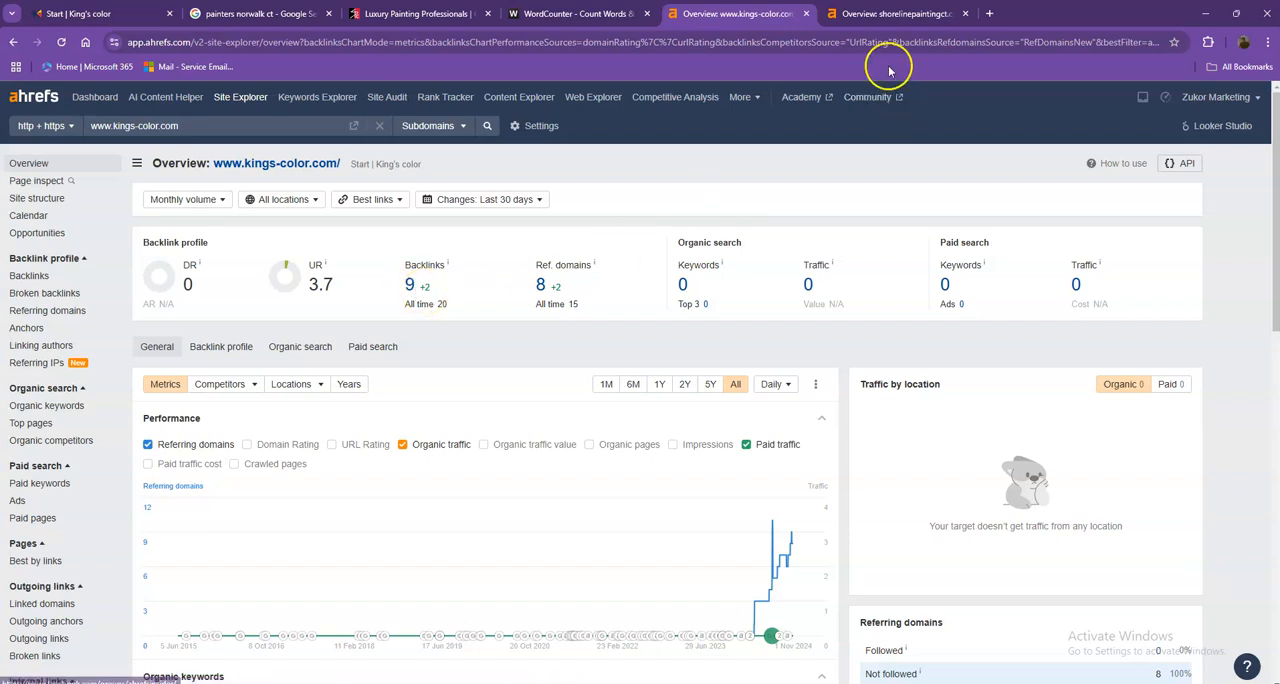
click(895, 13)
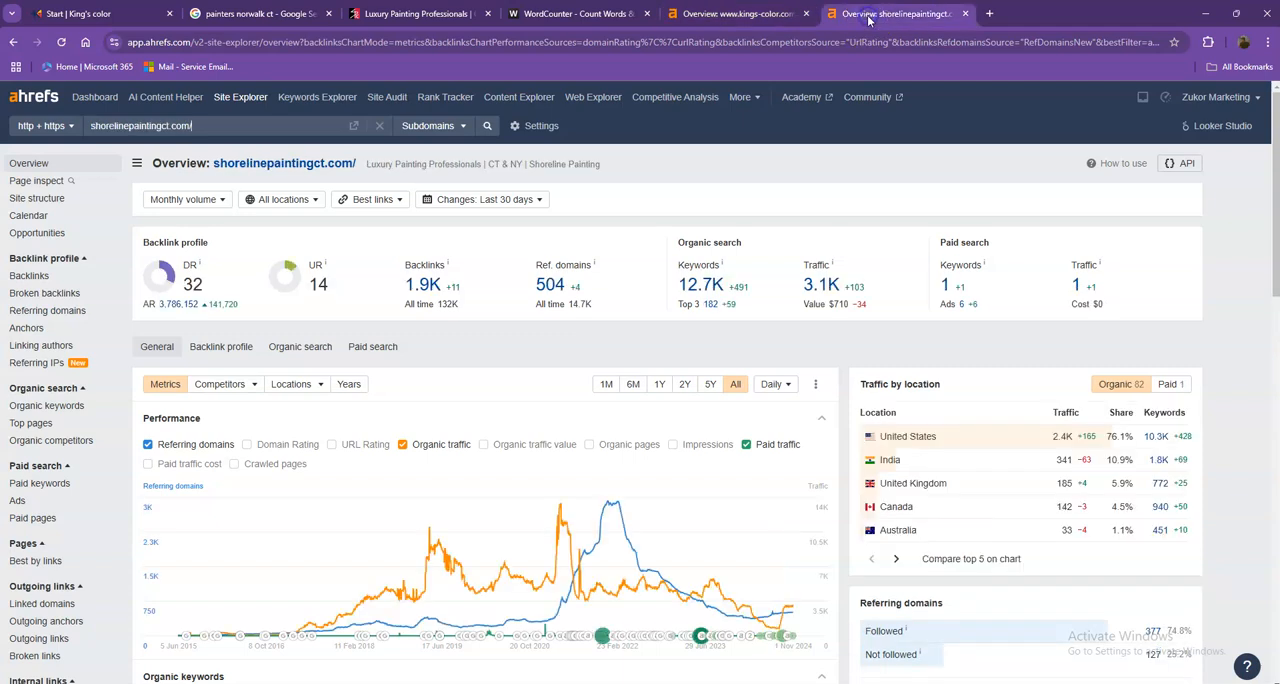
- Switch between the kings-color.com and shorelinepaintingct.com Ahrefs overviews to compare their metrics
click(735, 13)
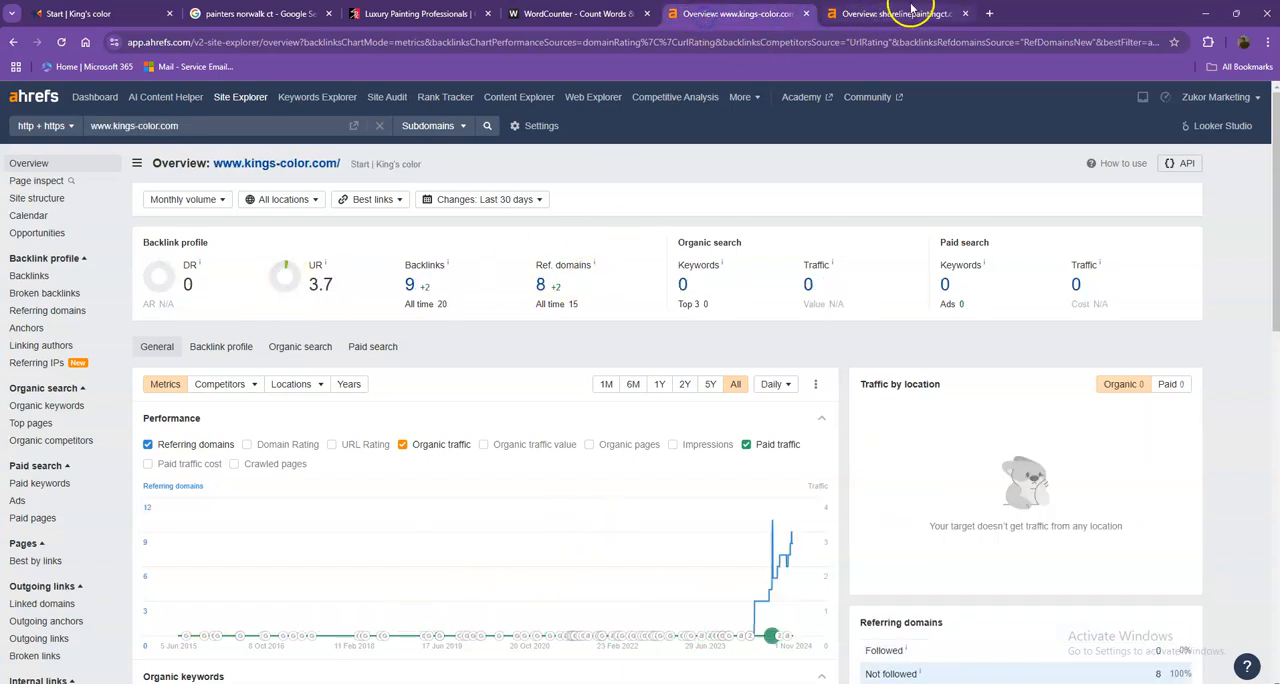
click(890, 13)
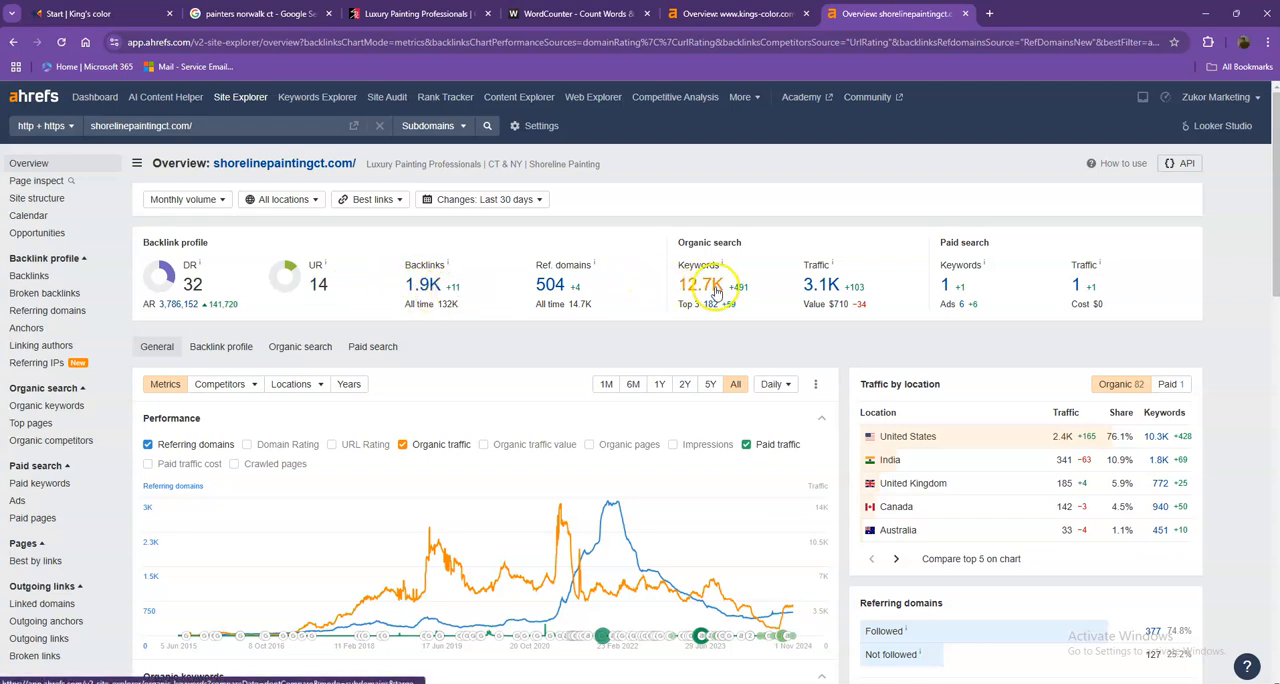
mouse_move(795, 293)
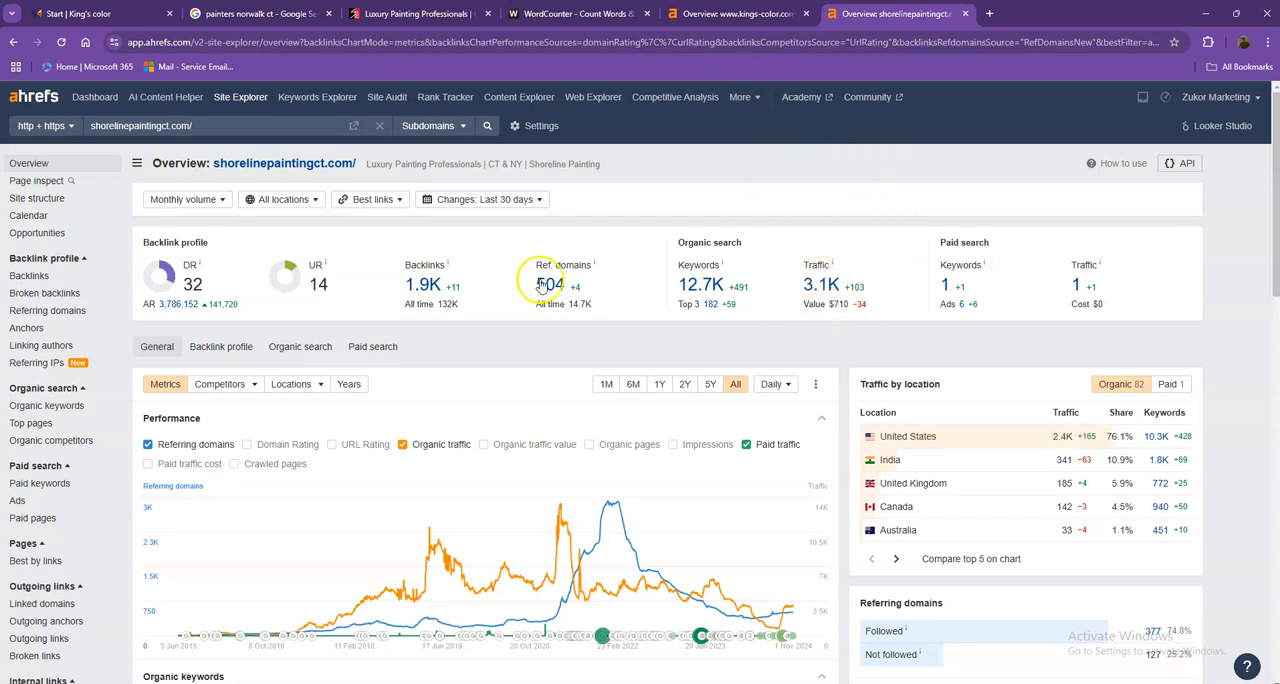
mouse_move(432, 290)
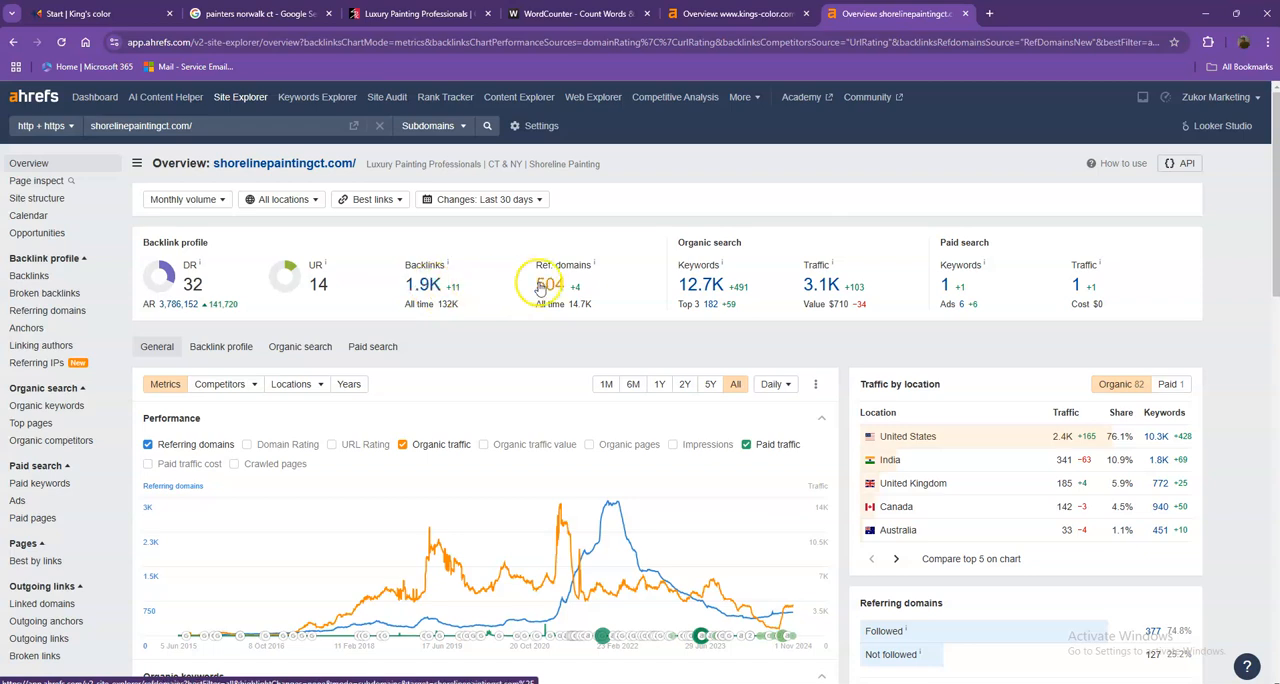
mouse_move(550, 287)
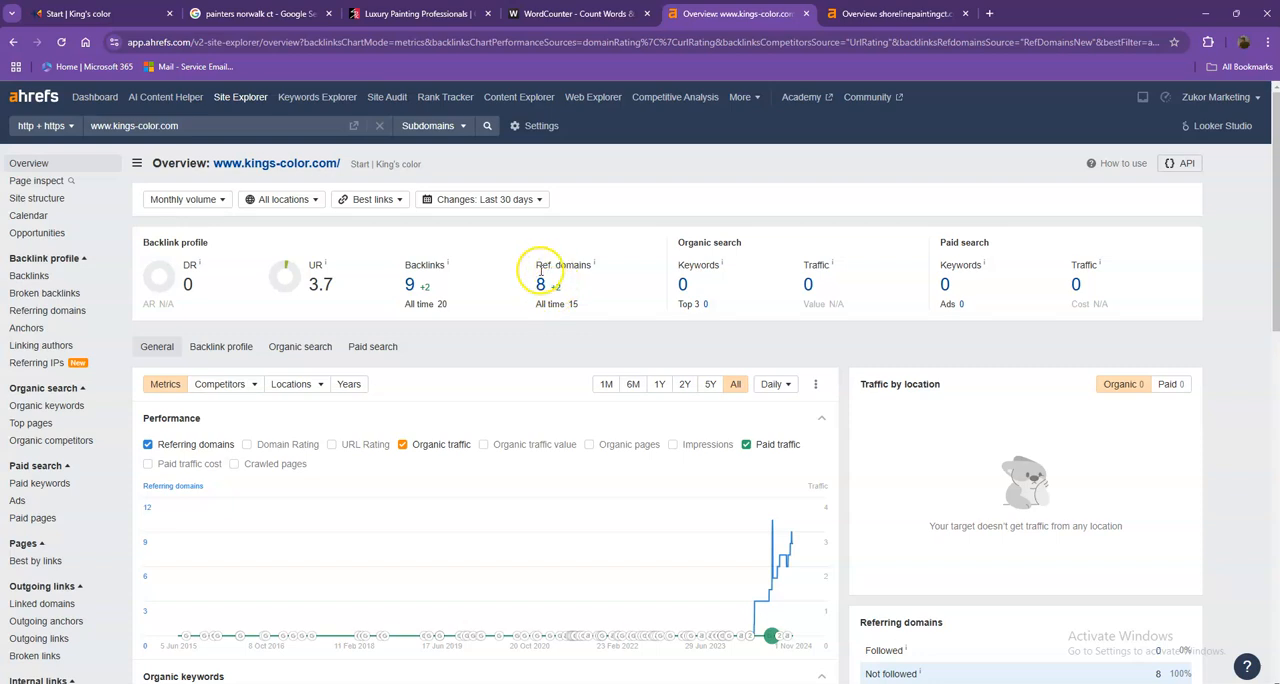
mouse_move(427, 285)
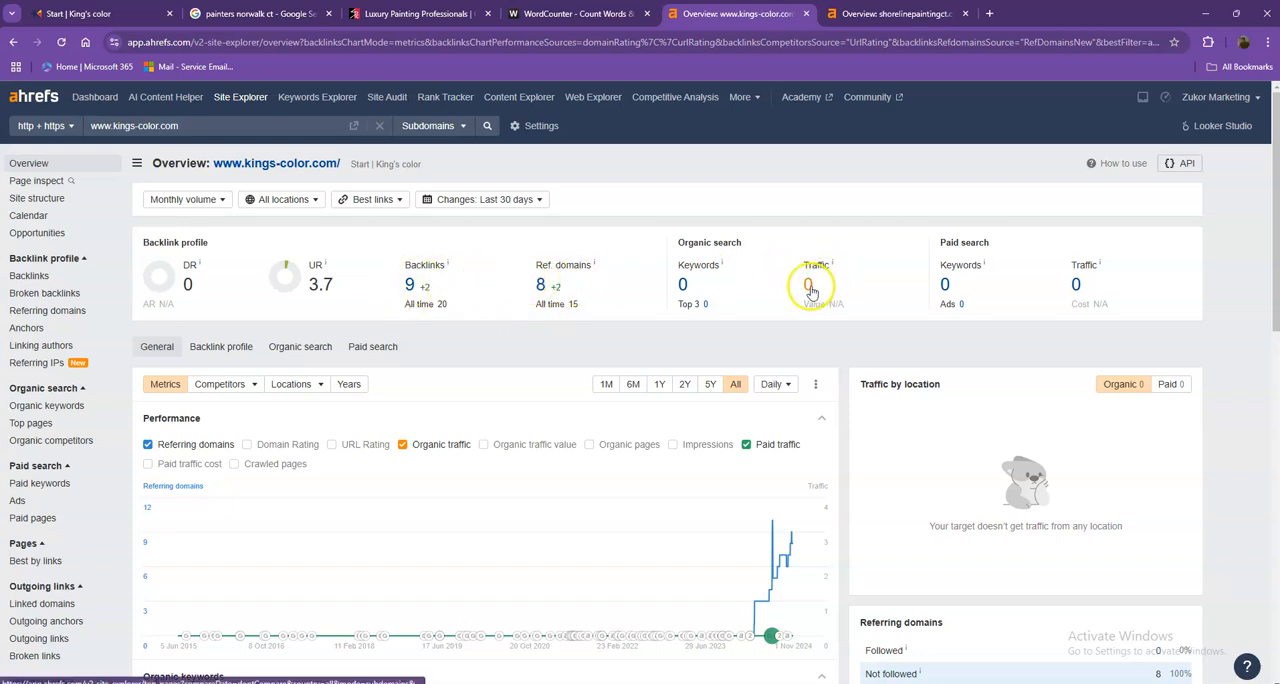
click(895, 13)
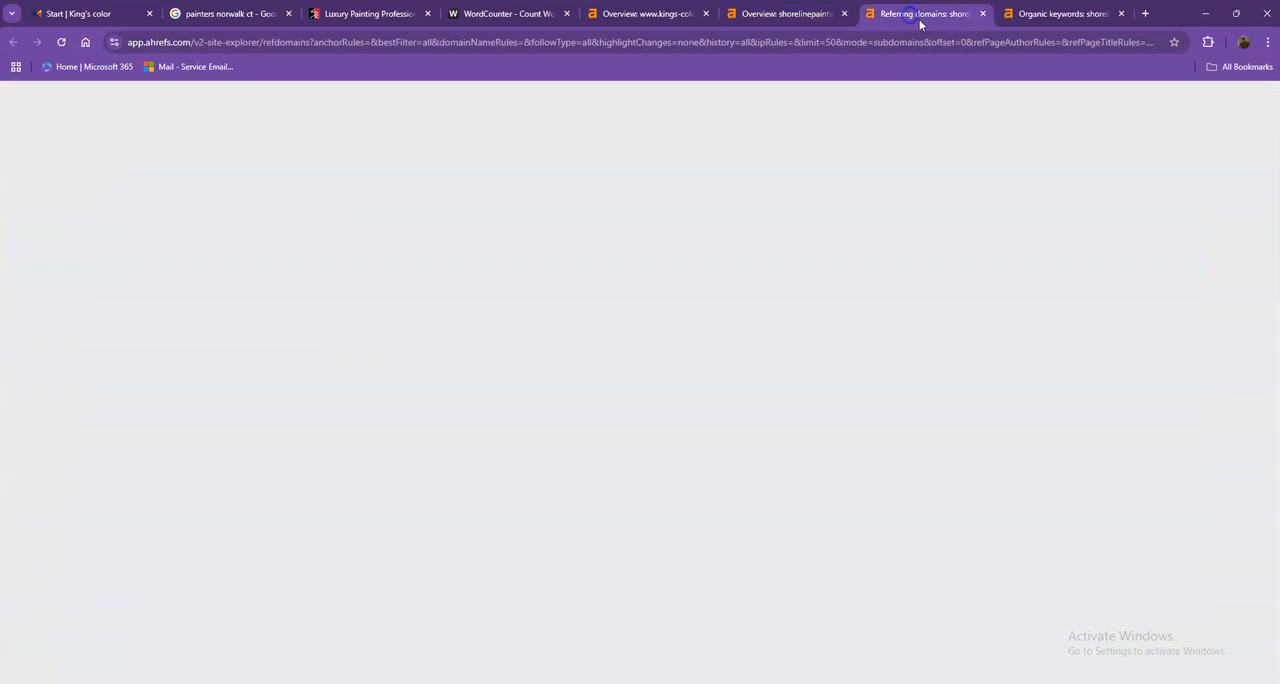
- Review shorelinepaintingct.com's 504 referring domains in Ahrefs and move to page 2
click(1060, 13)
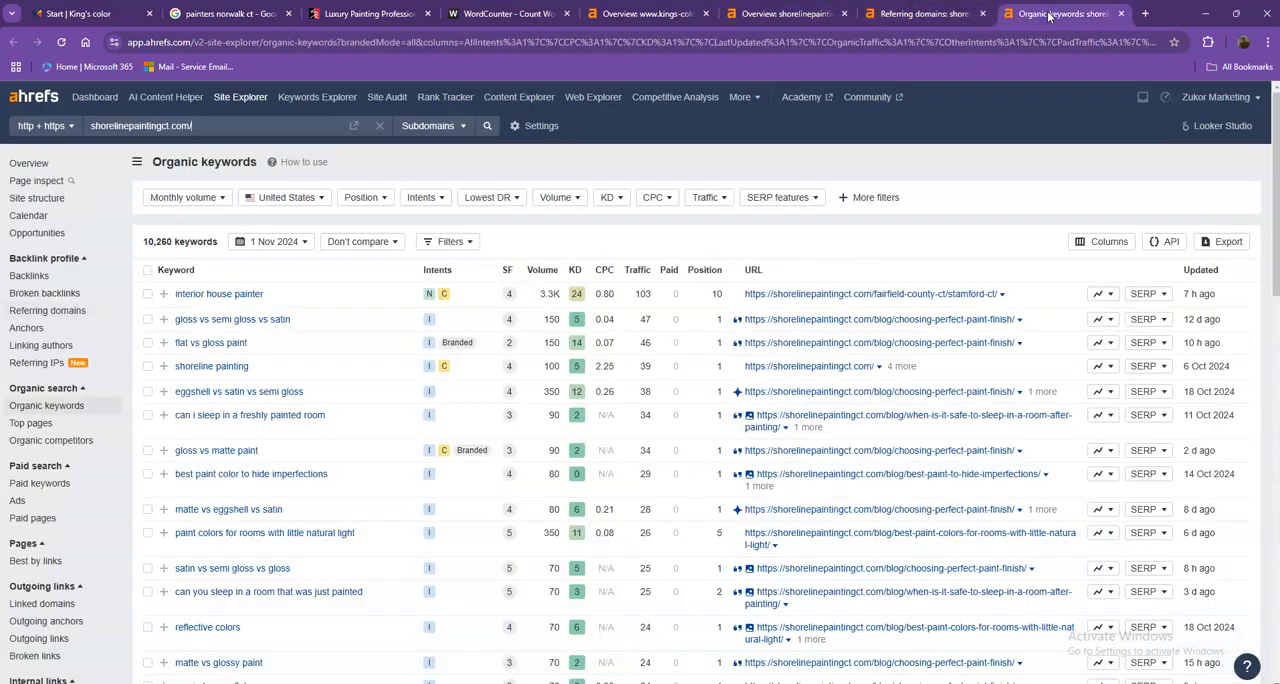
click(920, 13)
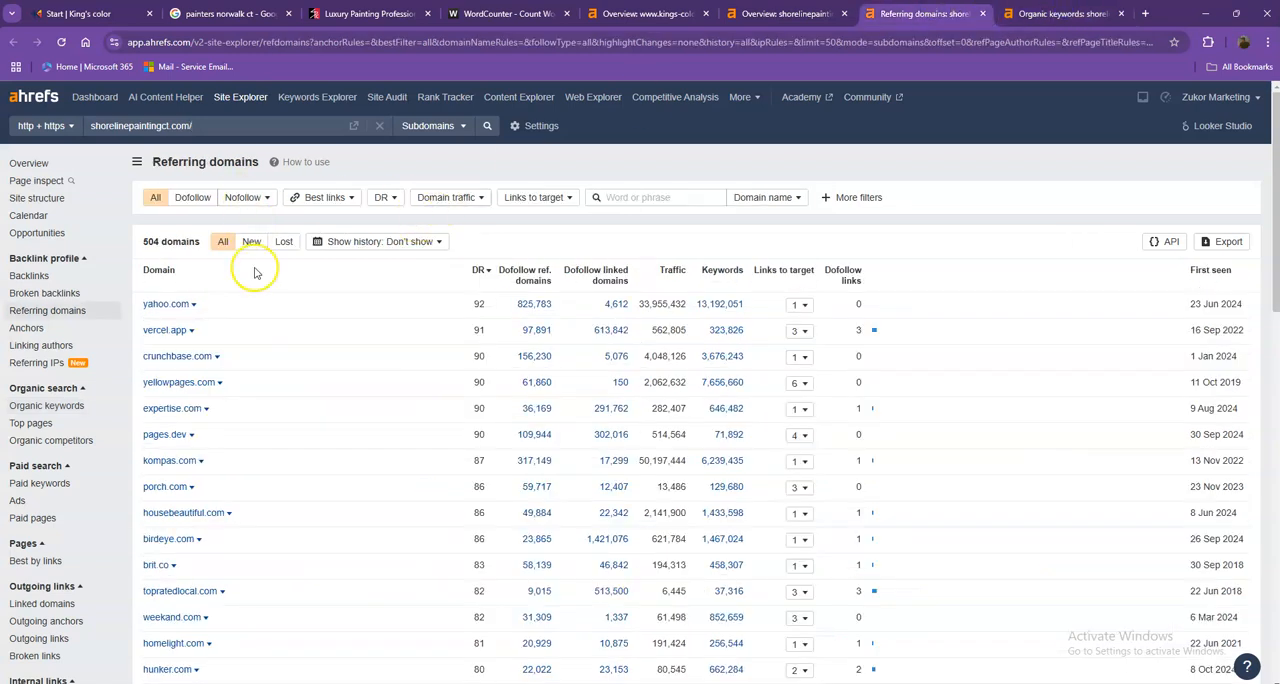
scroll(down, 3)
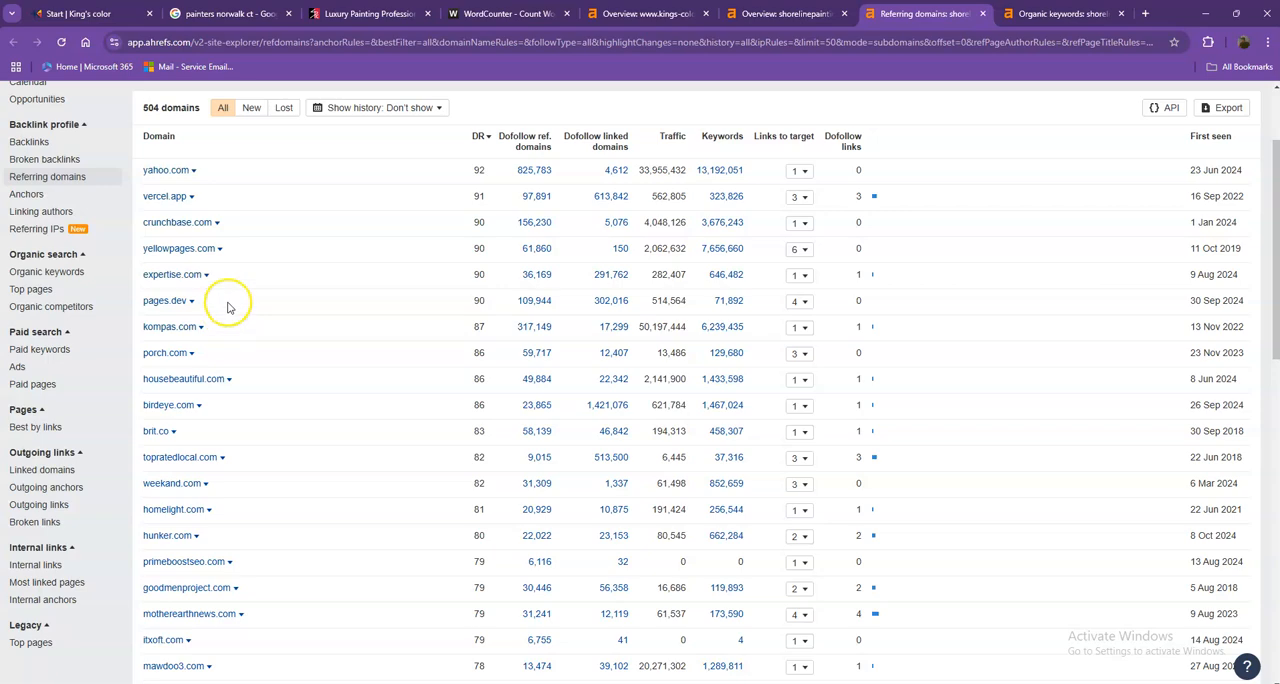
scroll(down, 3)
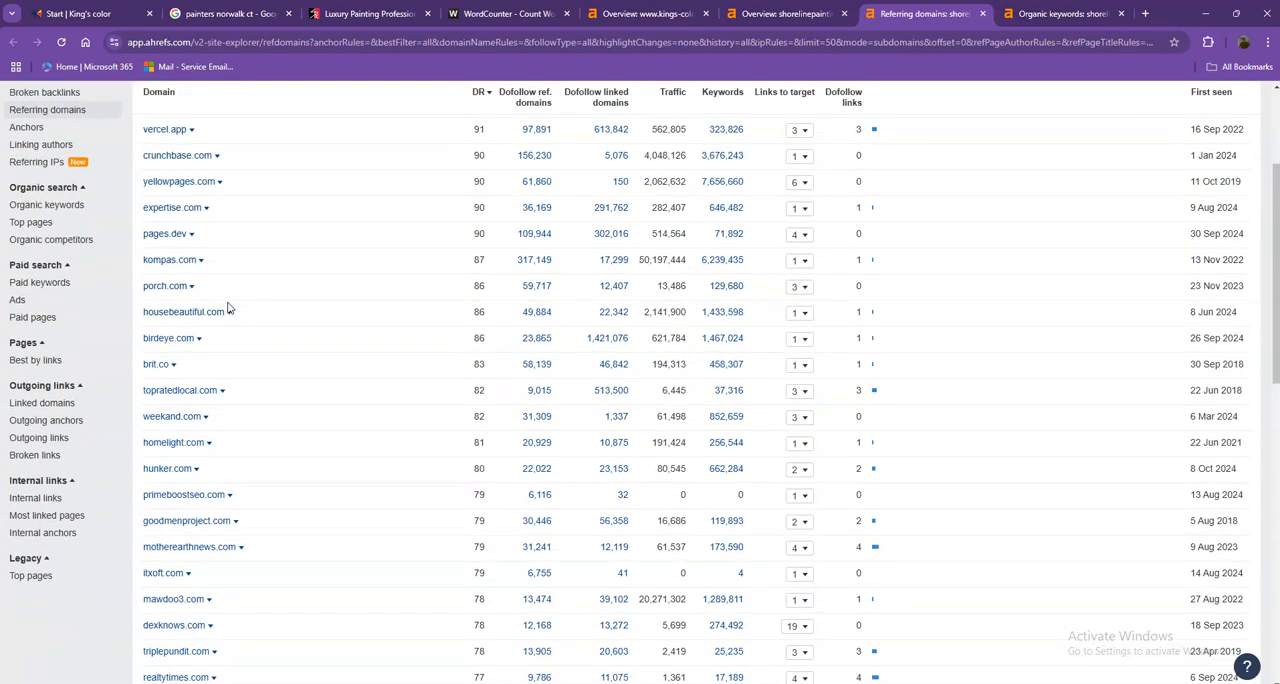
scroll(down, 3)
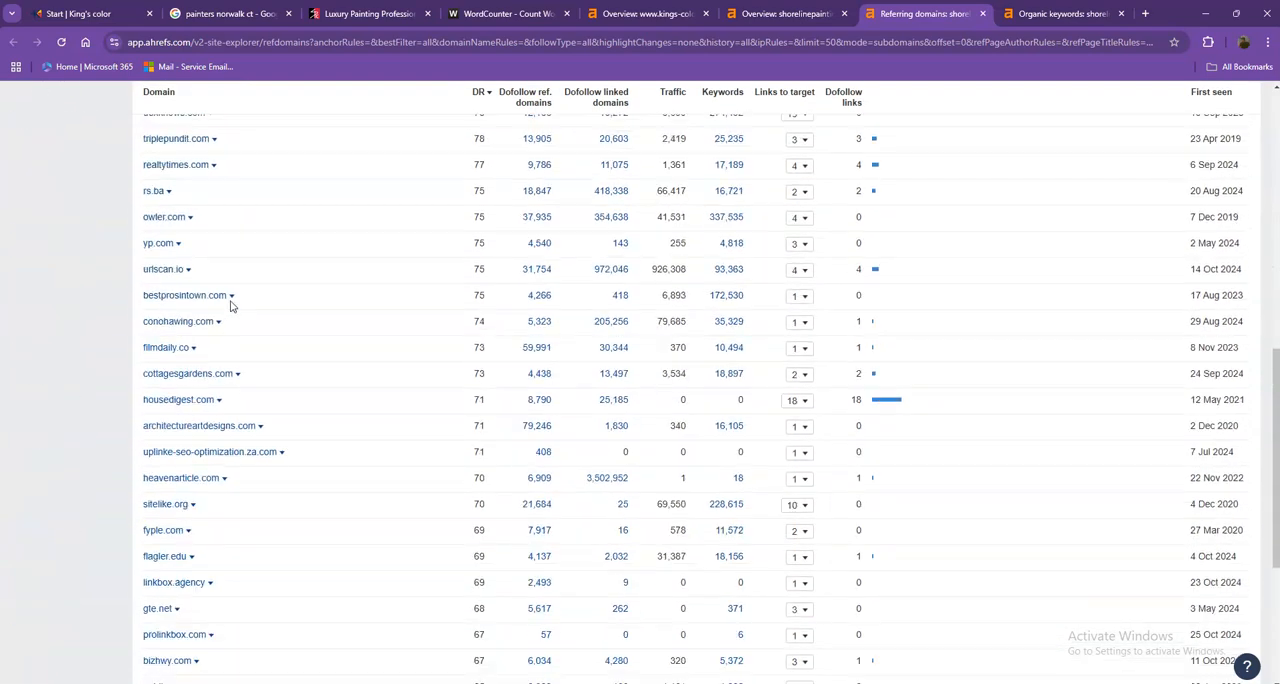
click(172, 592)
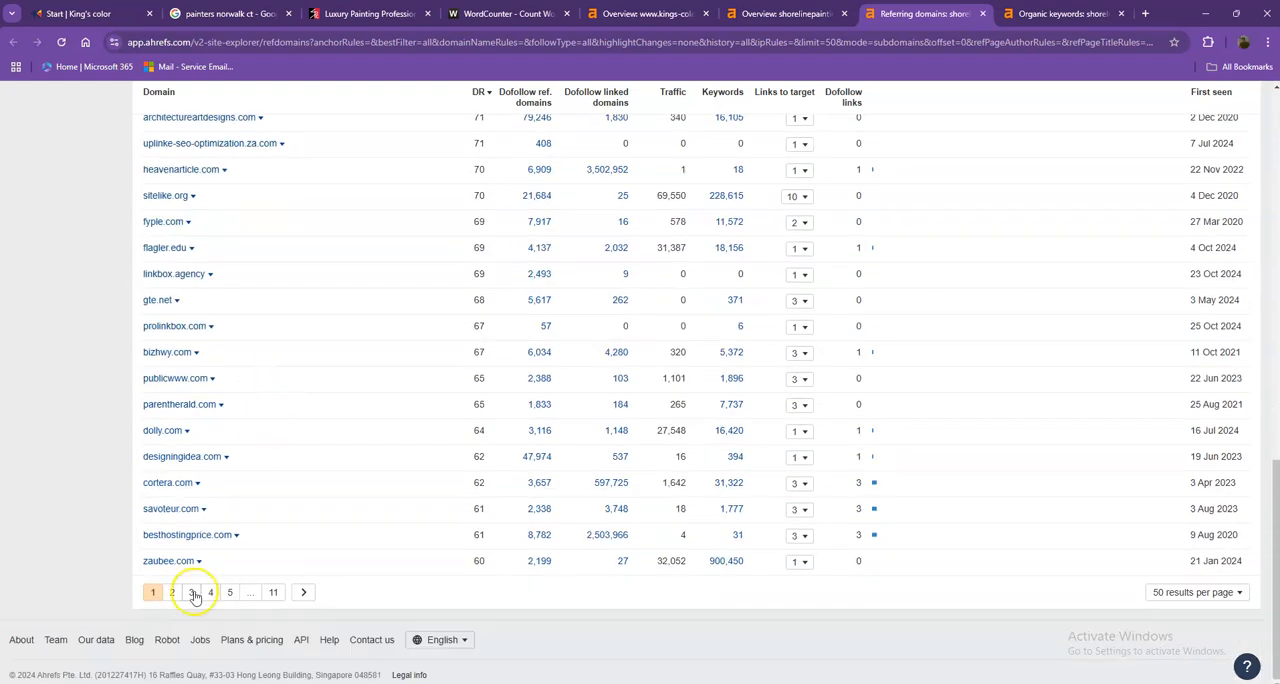
click(172, 592)
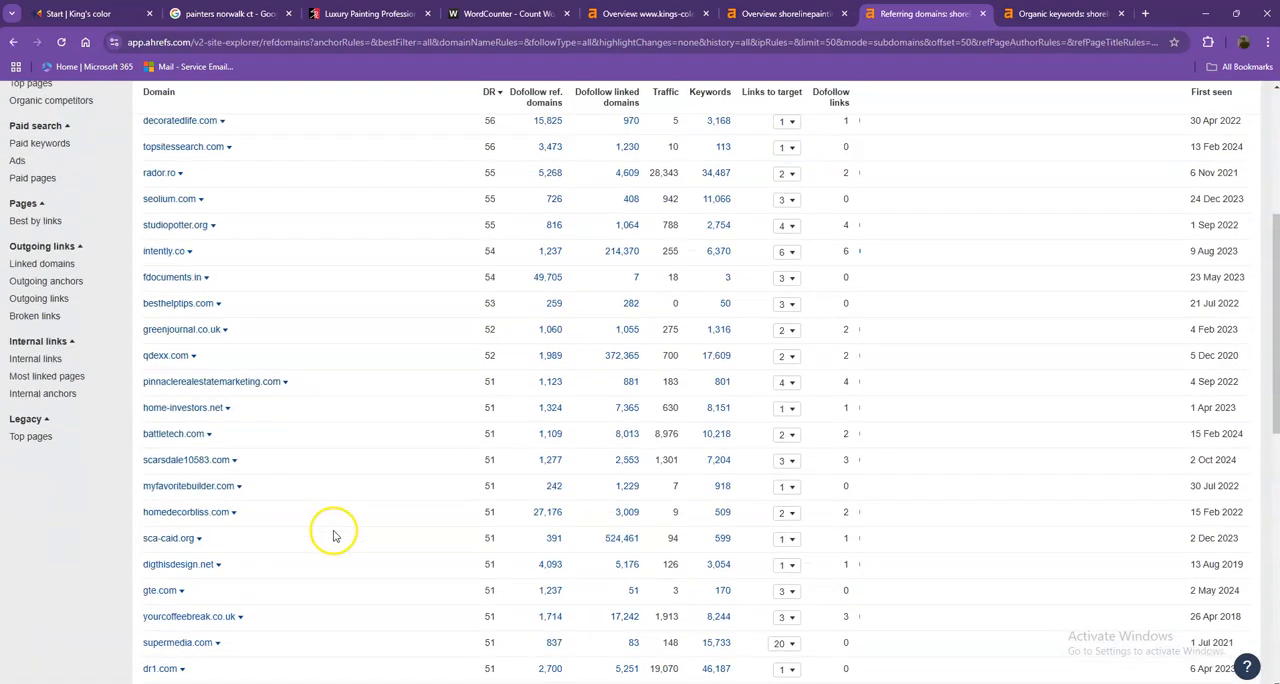
click(203, 591)
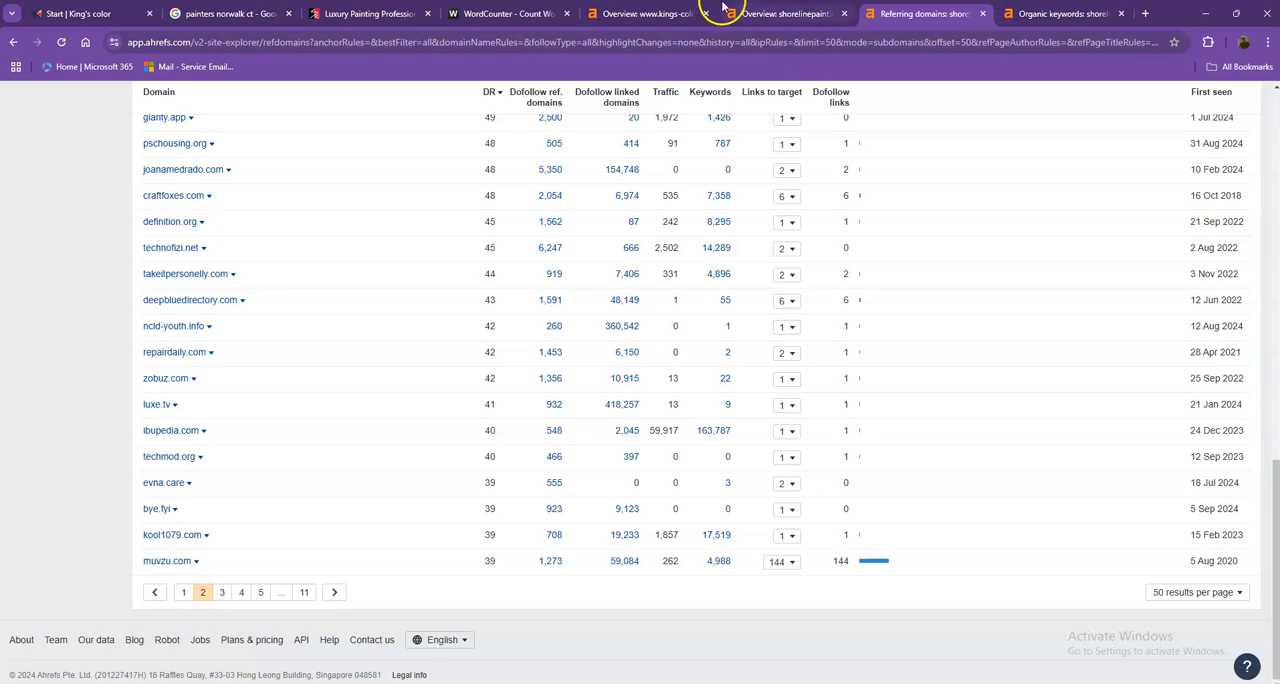
- Browse page 2 of shorelinepaintingct.com's organic keywords, such as deck paint vs stain
click(1060, 13)
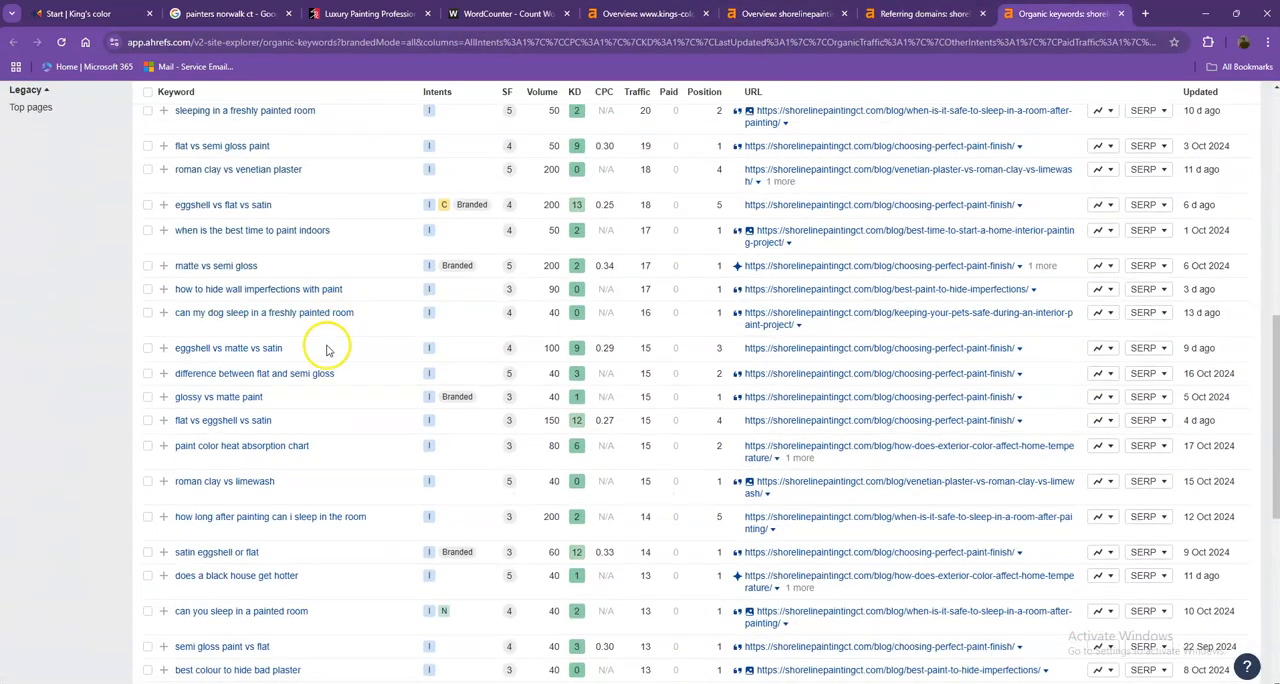
scroll(down, 3)
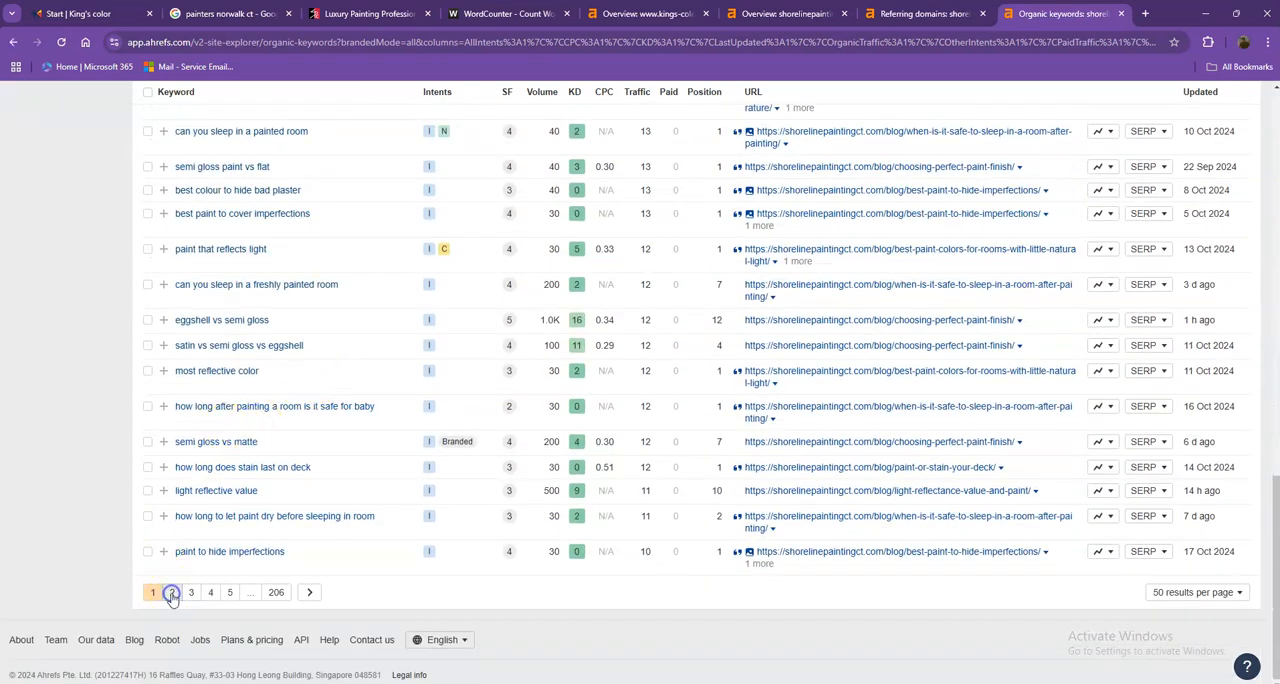
click(172, 592)
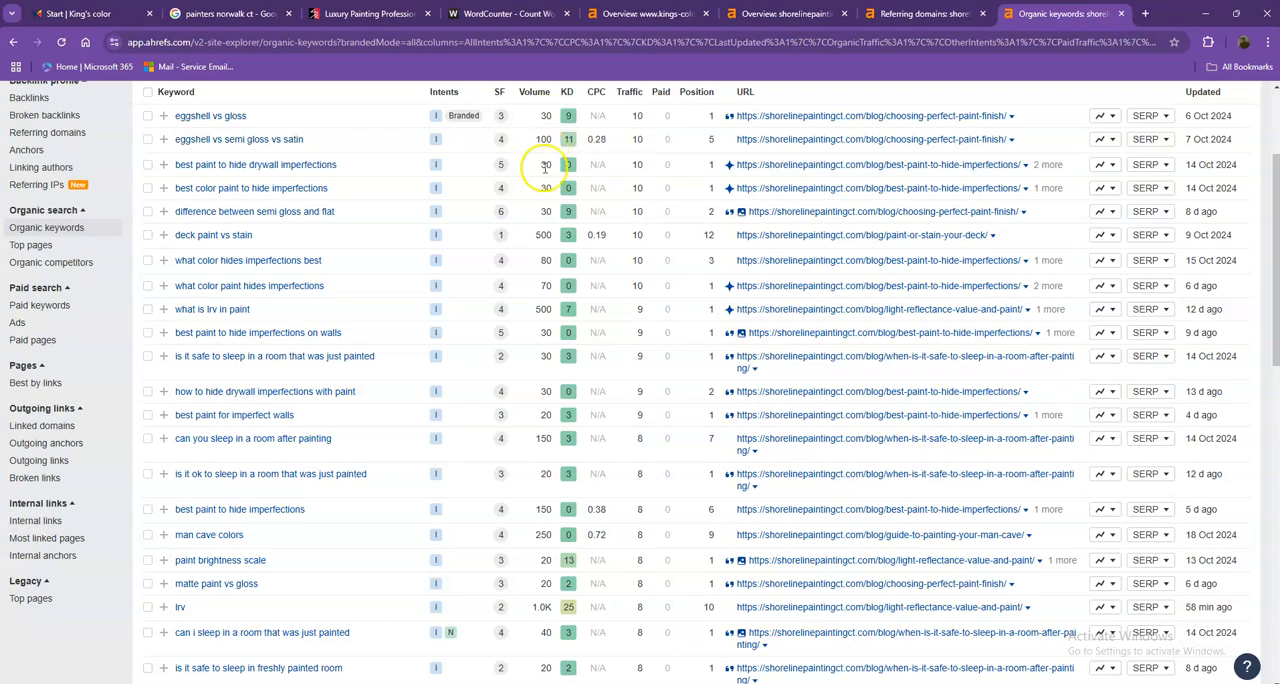
mouse_move(521, 247)
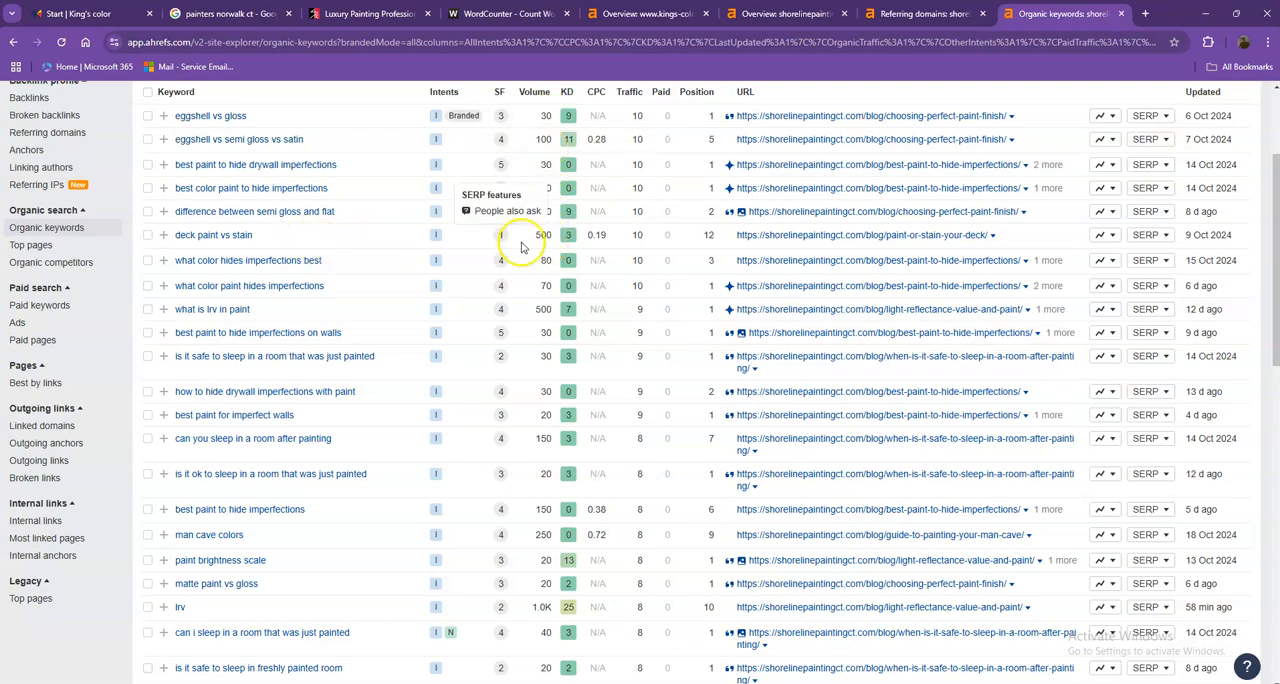
scroll(down, 3)
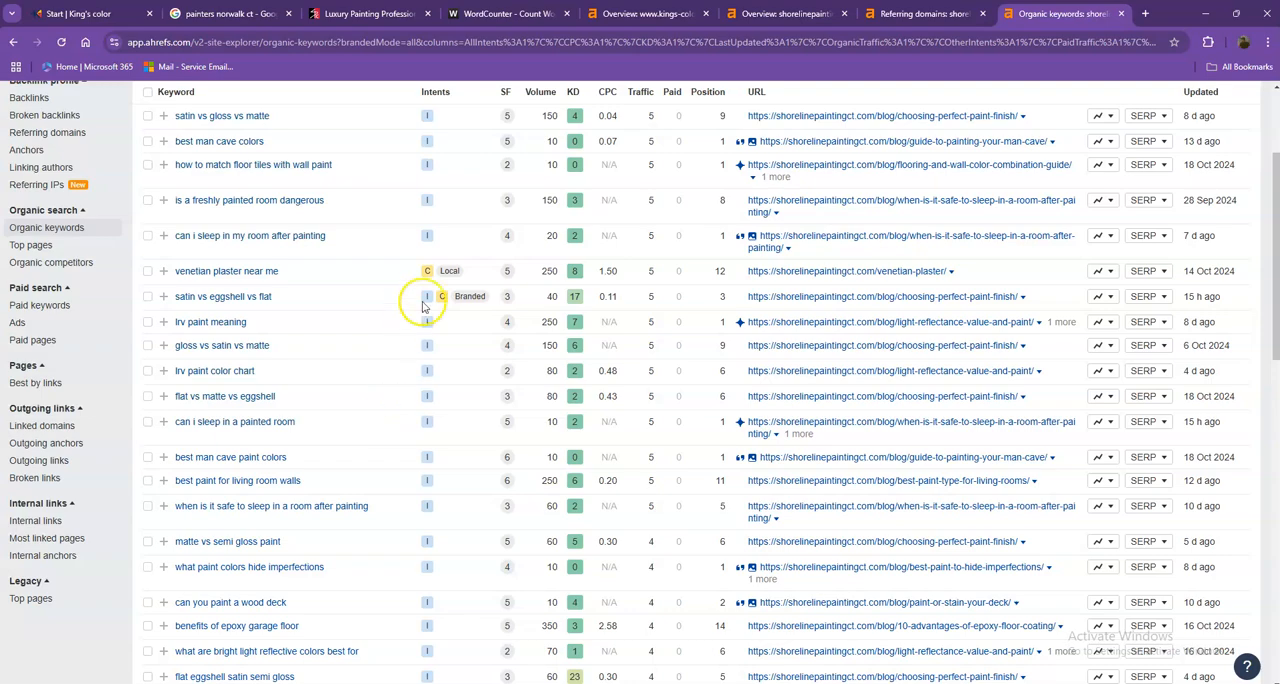
scroll(down, 3)
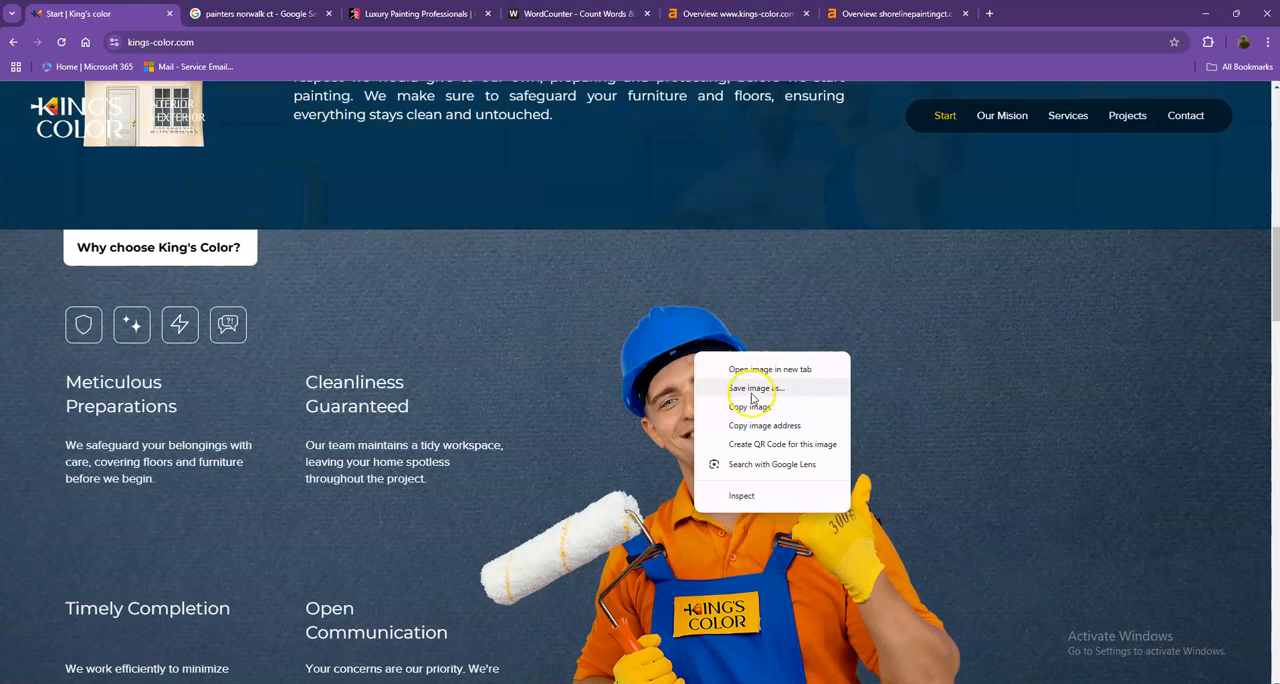
click(751, 388)
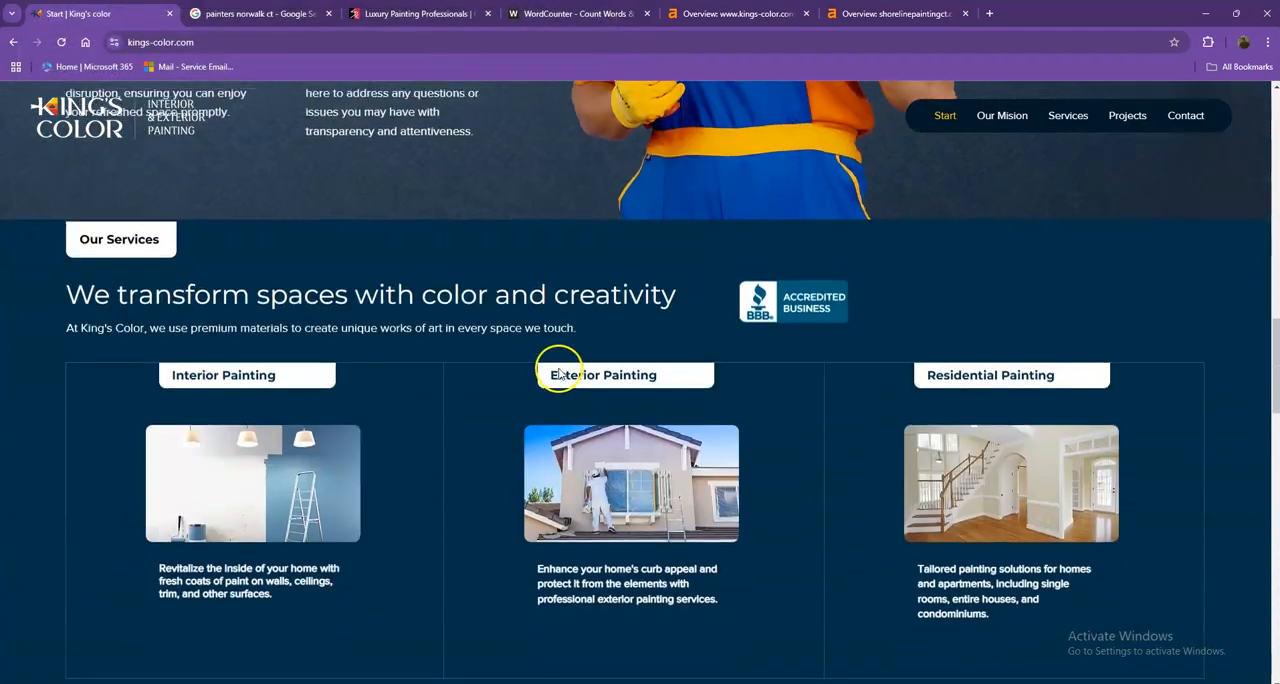
right_click(280, 210)
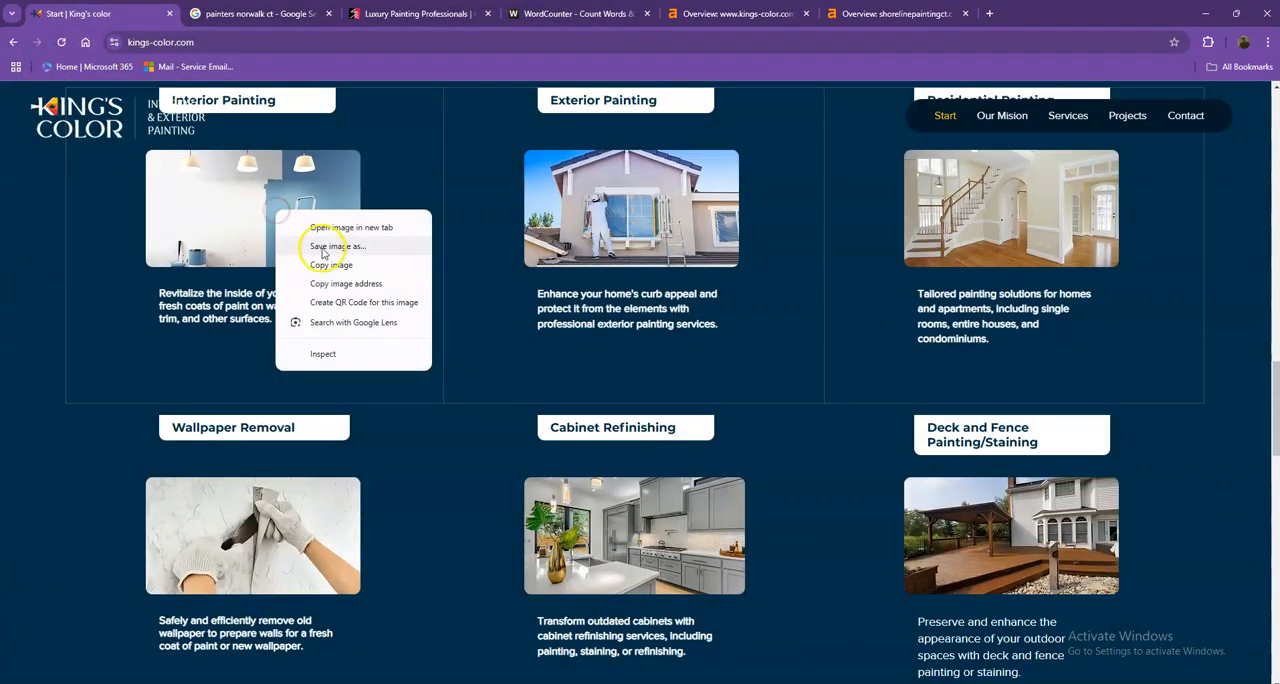
click(338, 246)
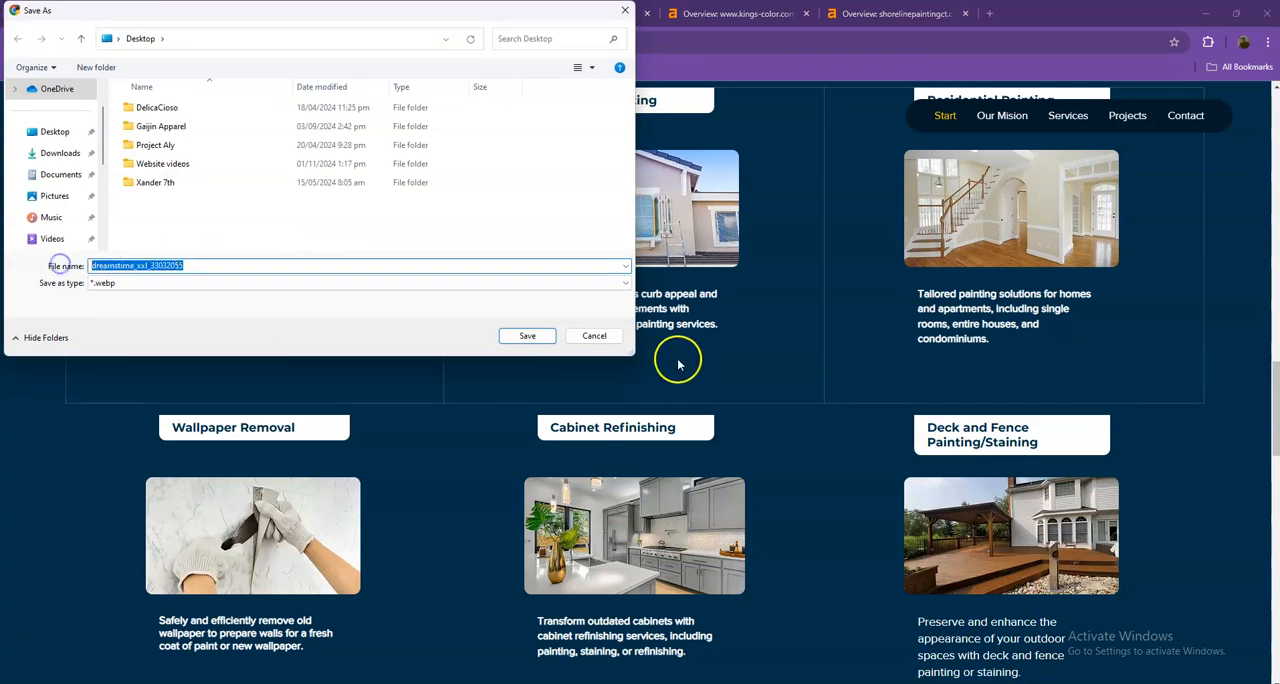
click(593, 335)
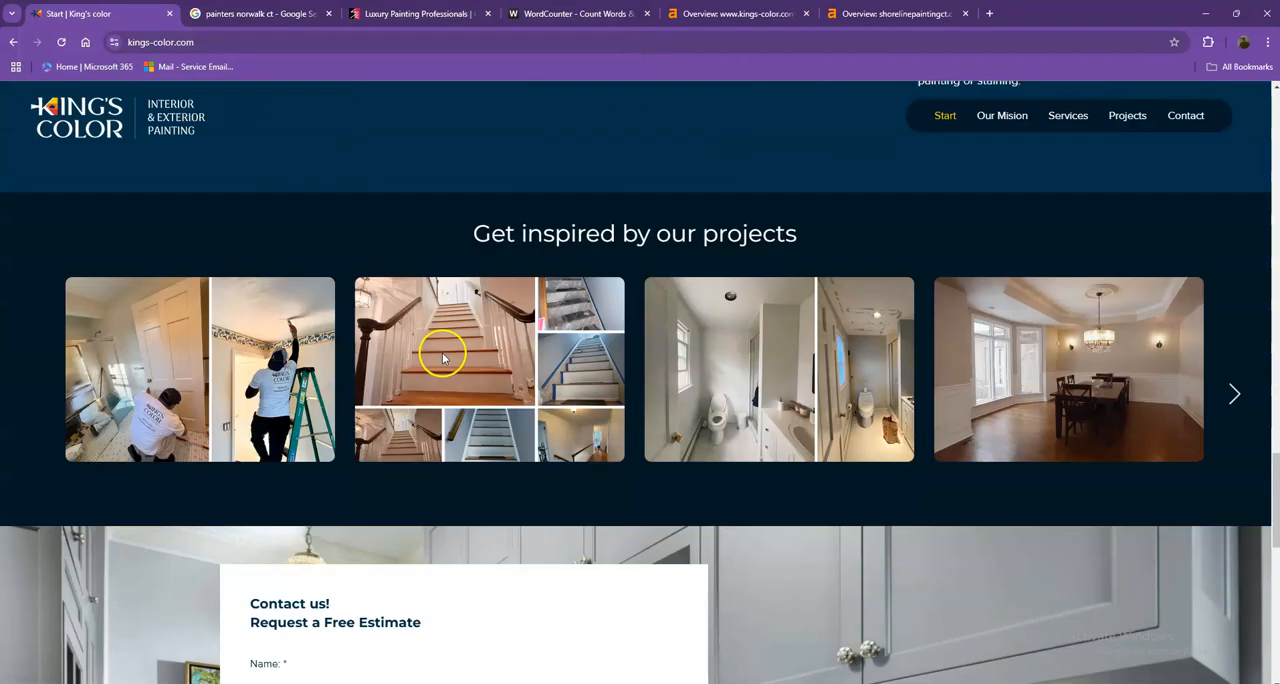
scroll(down, 3)
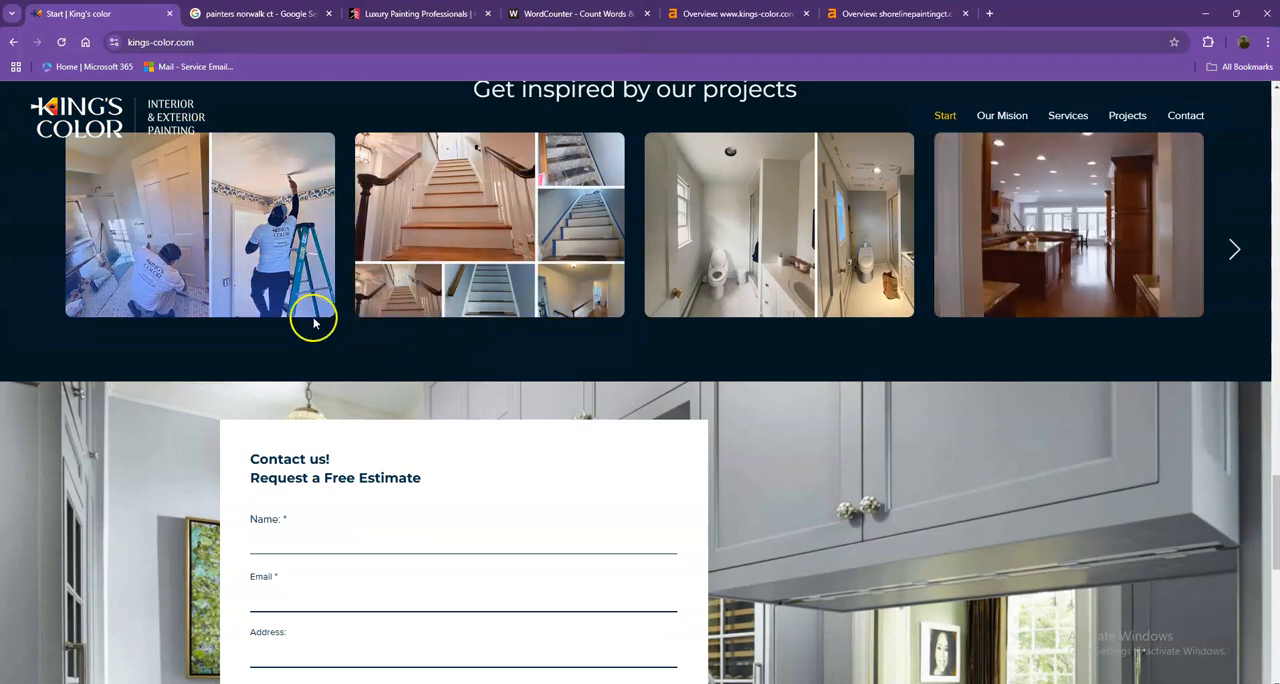
click(578, 13)
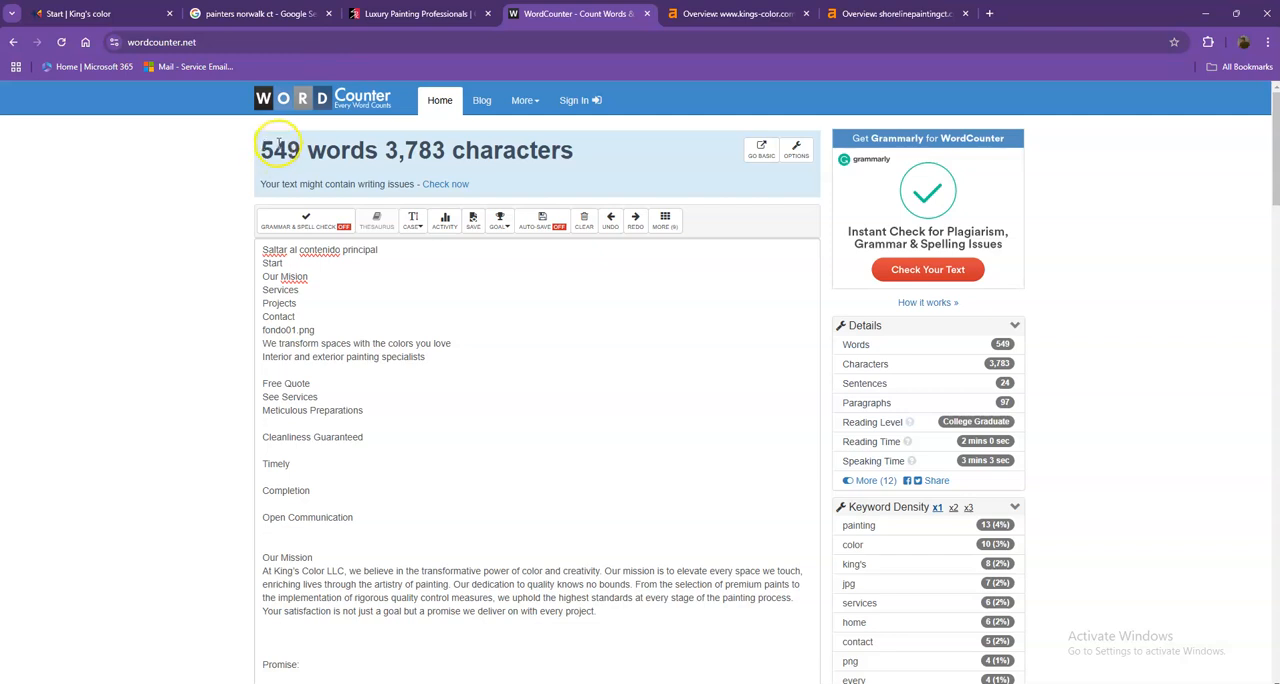
- Revisit the 'painters norwalk ct' search results, scrolling down and back up
click(260, 13)
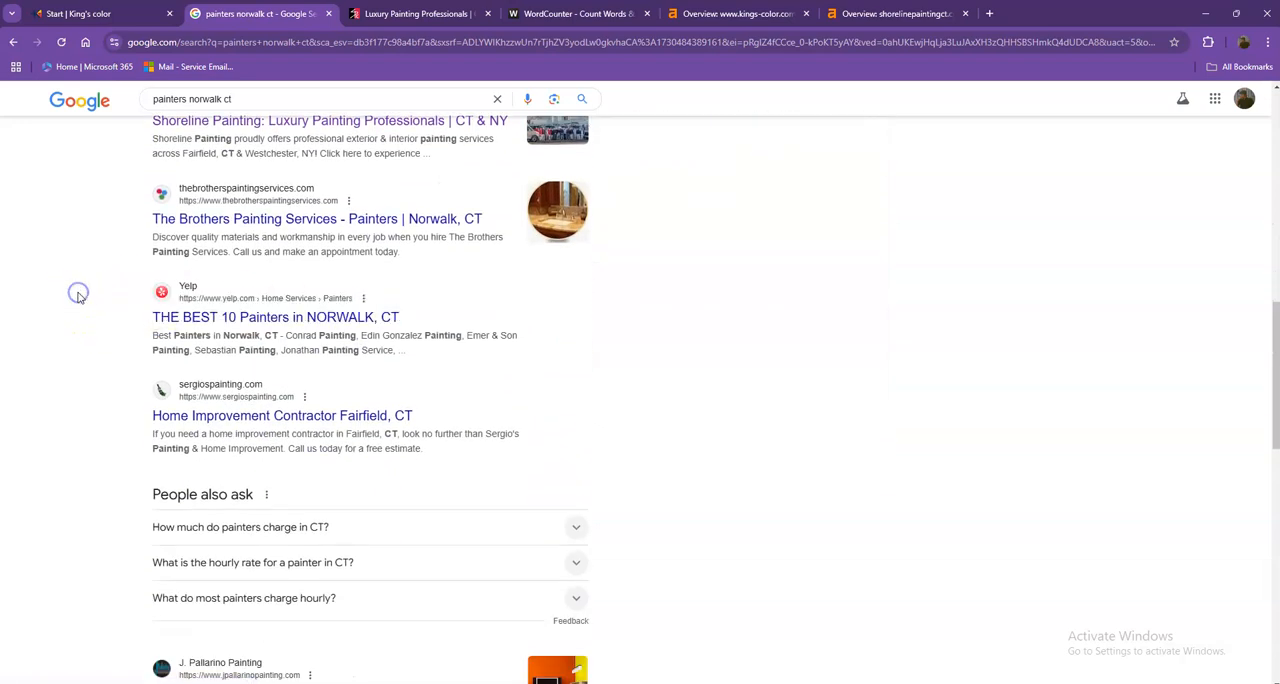
scroll(down, 3)
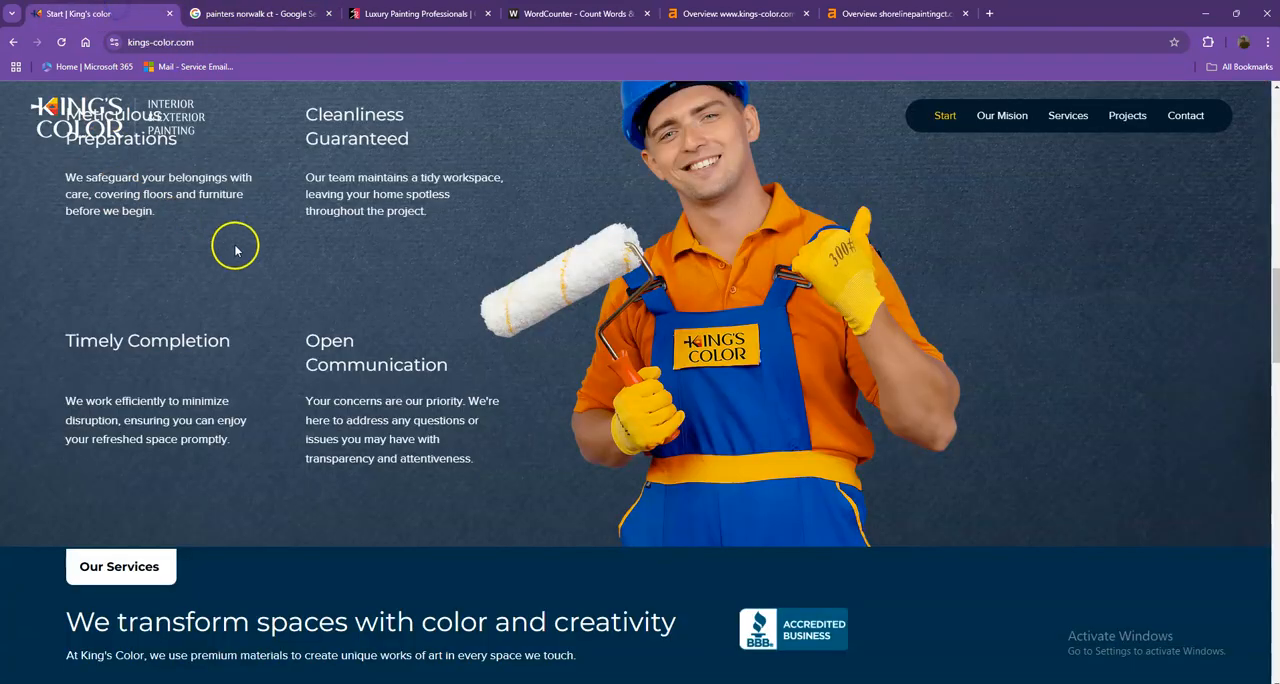
scroll(up, 3)
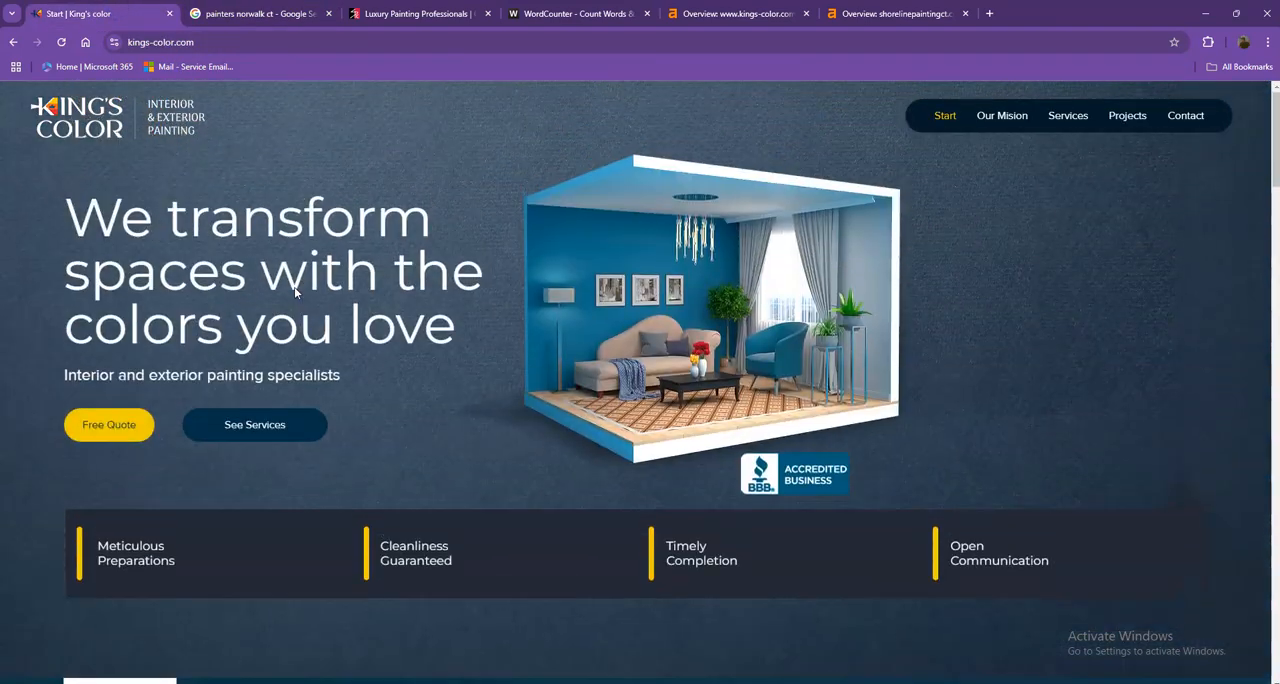